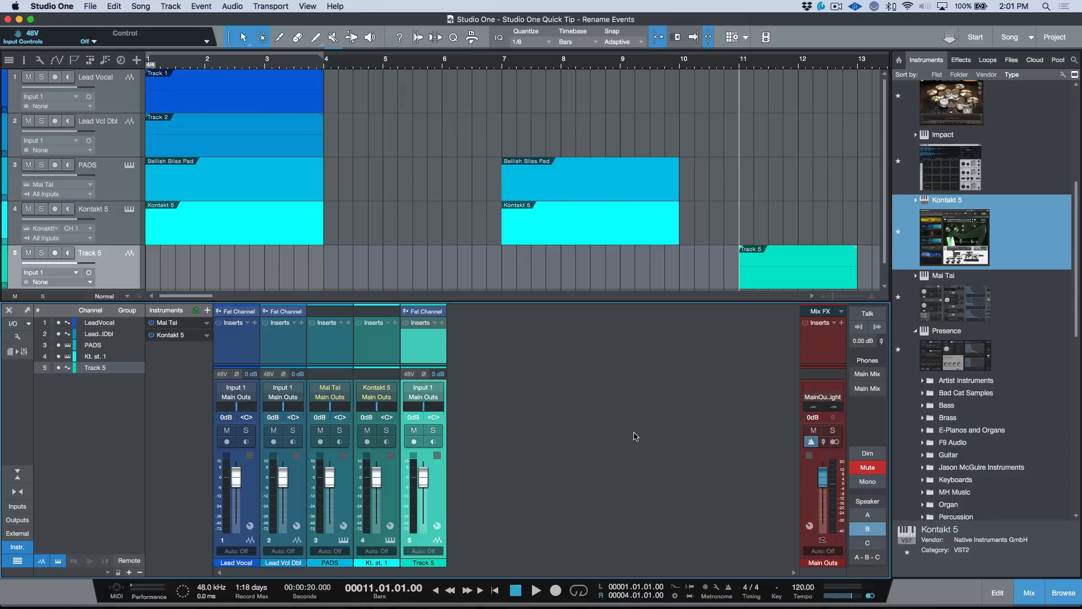
mouse_move(610, 421)
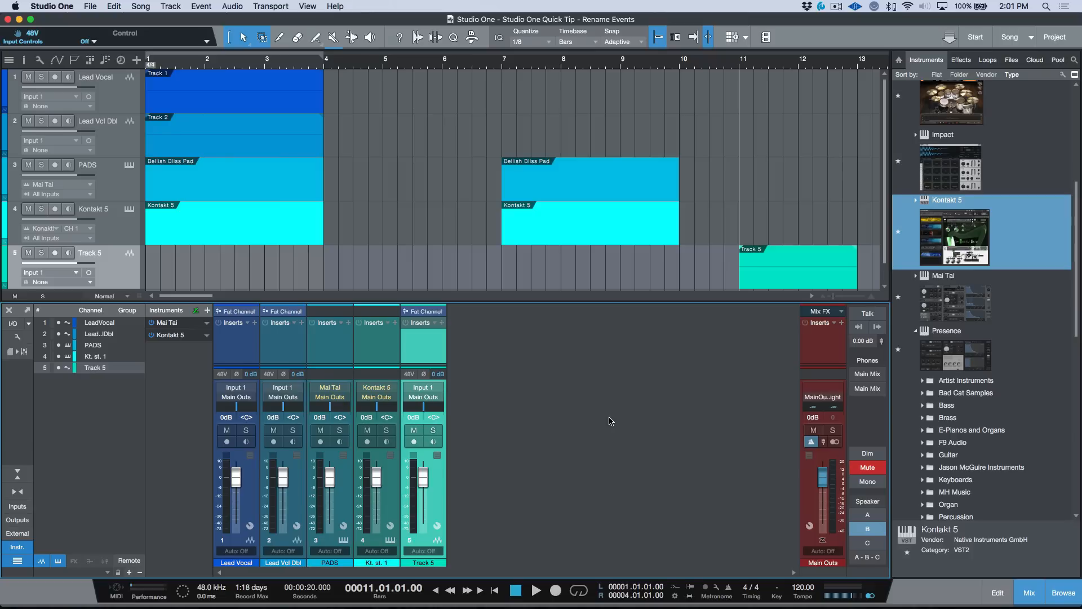
mouse_move(594, 407)
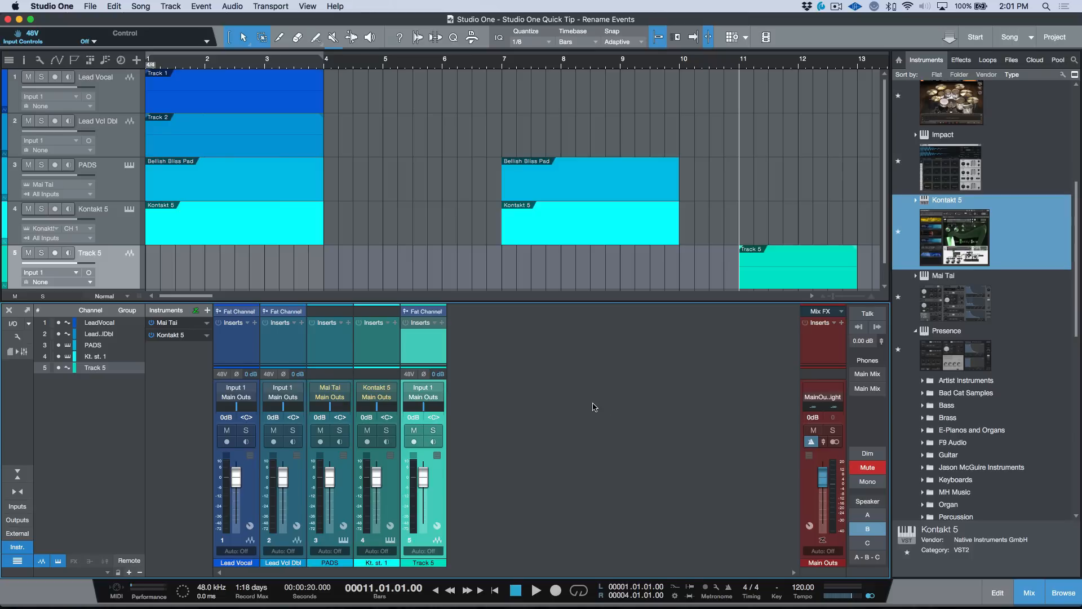
mouse_move(378, 145)
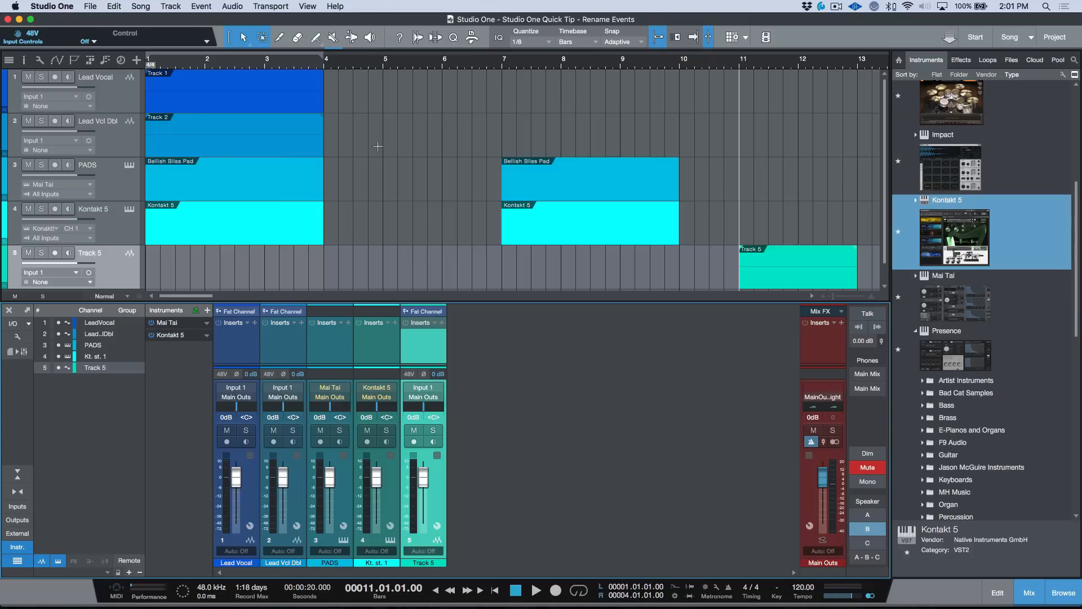
mouse_move(291, 90)
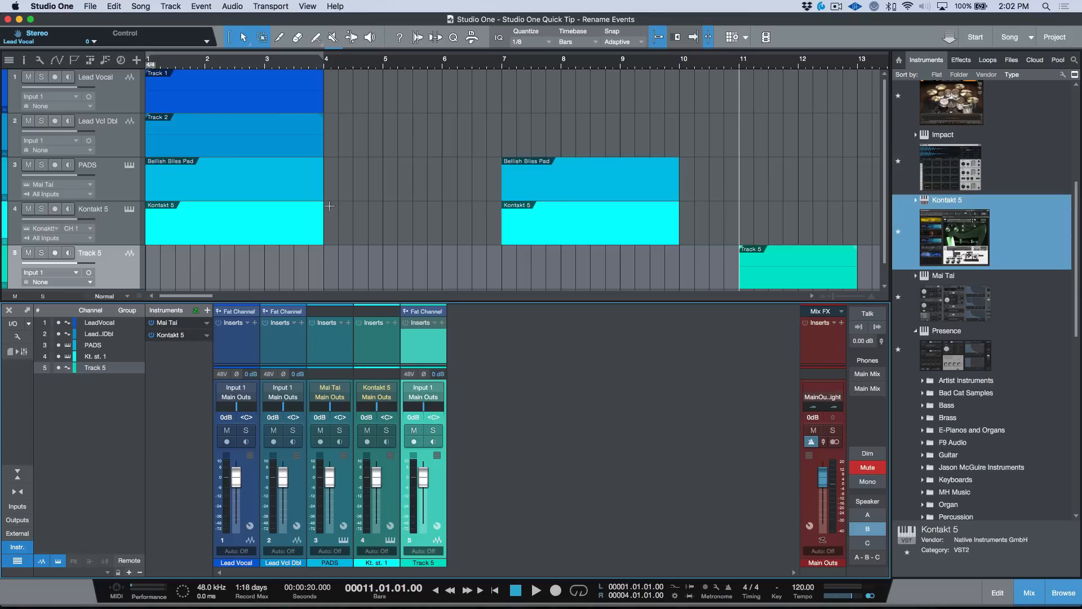
mouse_move(345, 171)
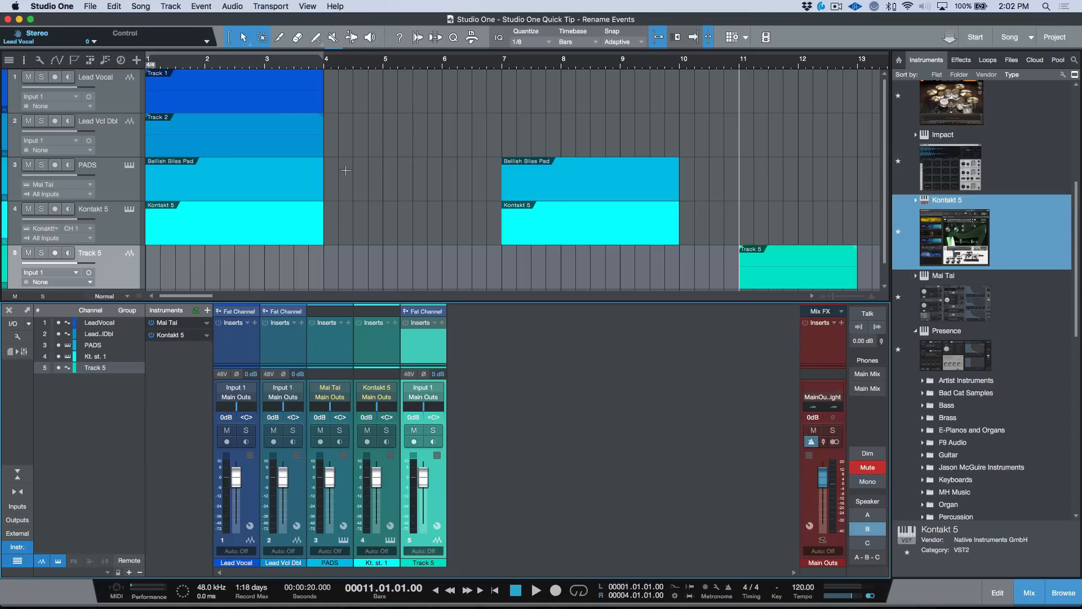
mouse_move(196, 166)
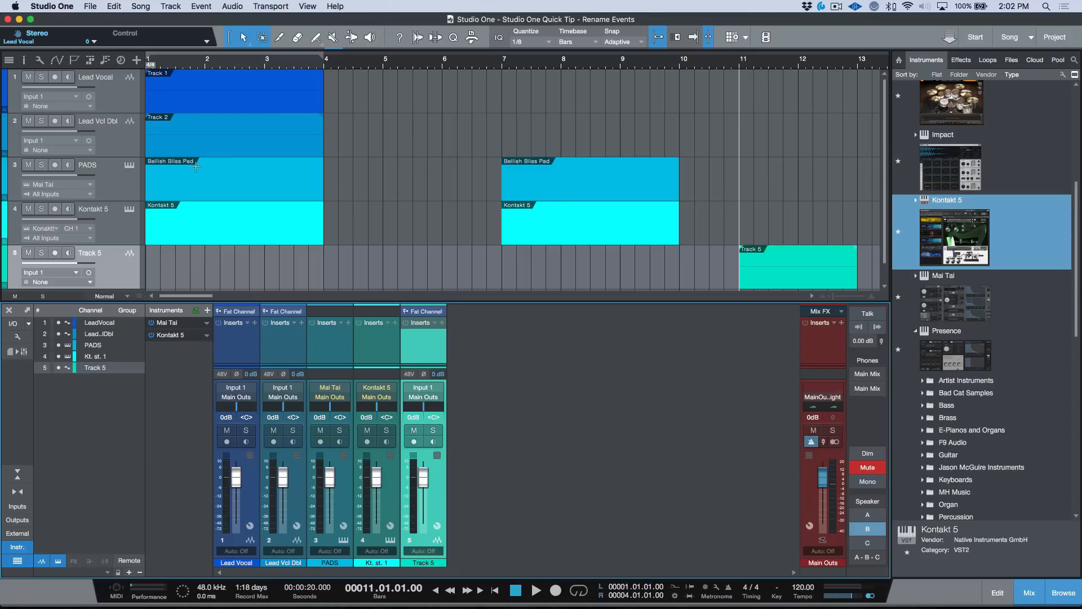
Label the first two events Lead Vocal and Lead Vcl Dbl from their track names.
click(88, 164)
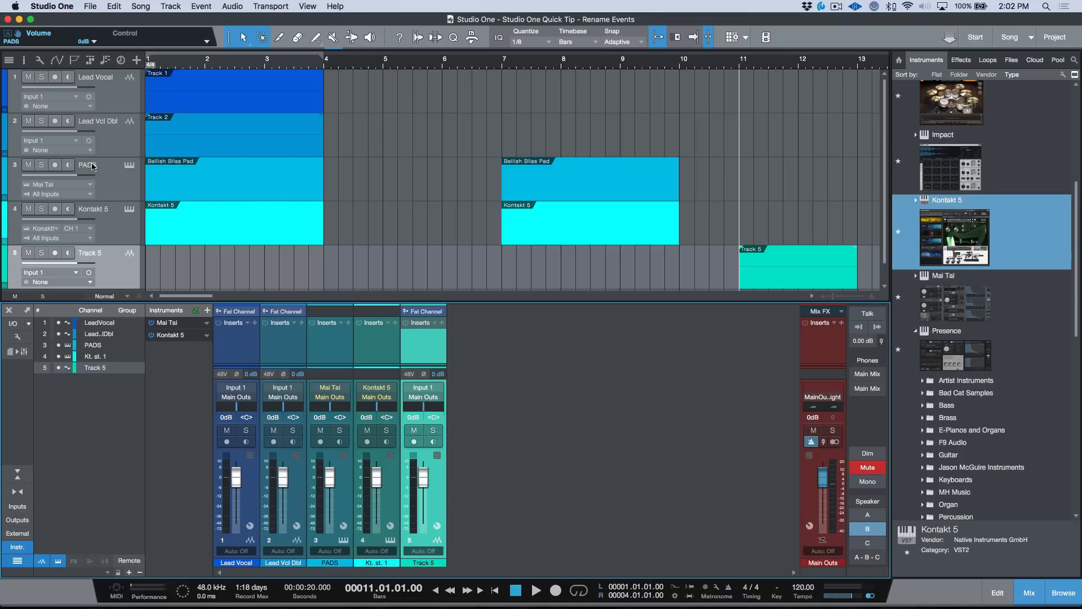
mouse_move(98, 171)
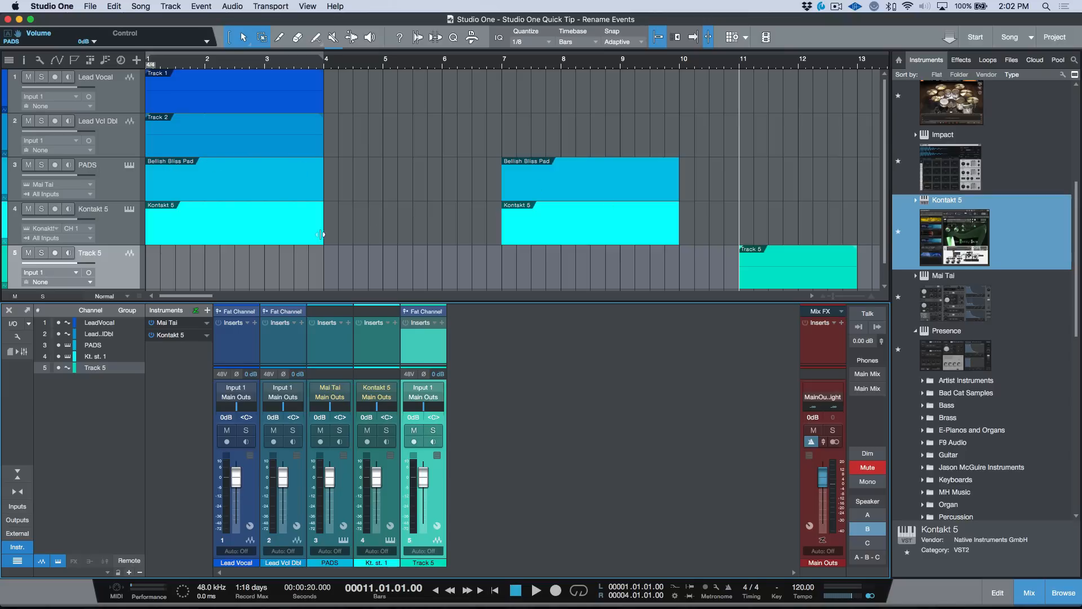
mouse_move(114, 234)
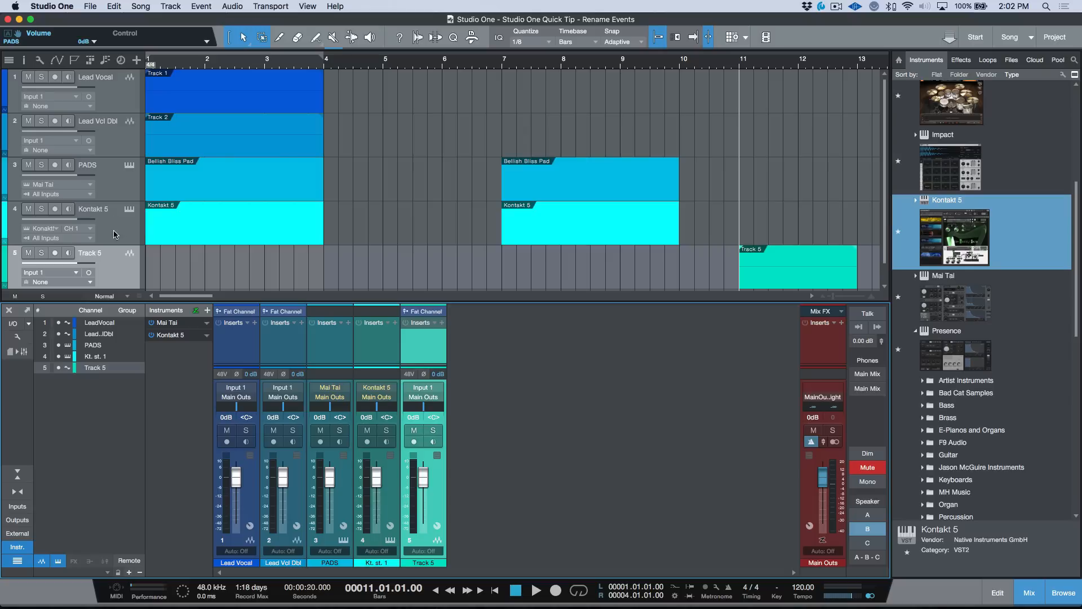
mouse_move(112, 111)
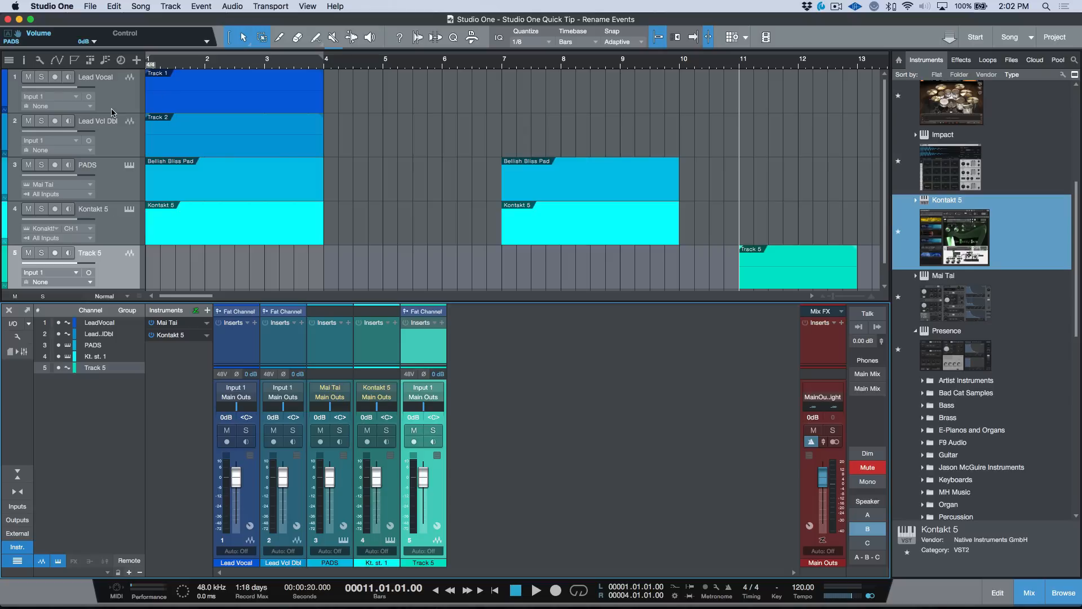
mouse_move(147, 105)
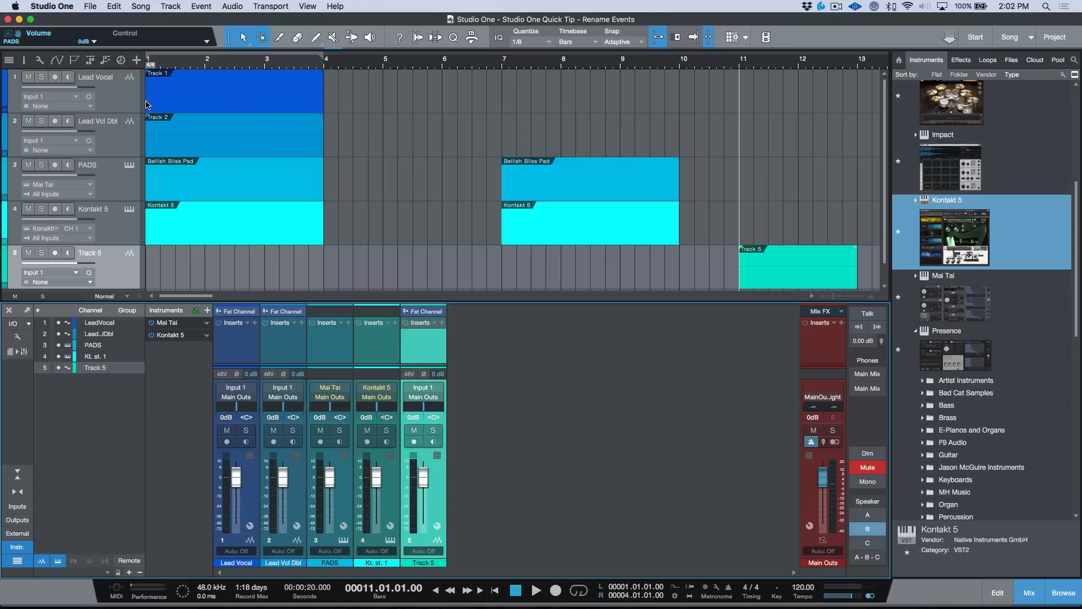
mouse_move(118, 93)
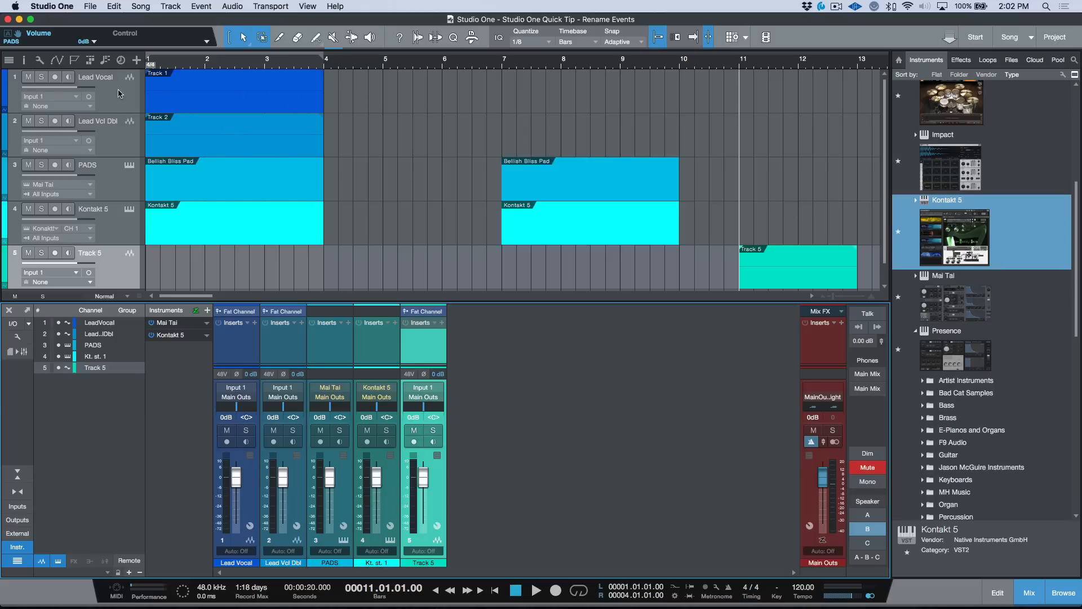
click(96, 76)
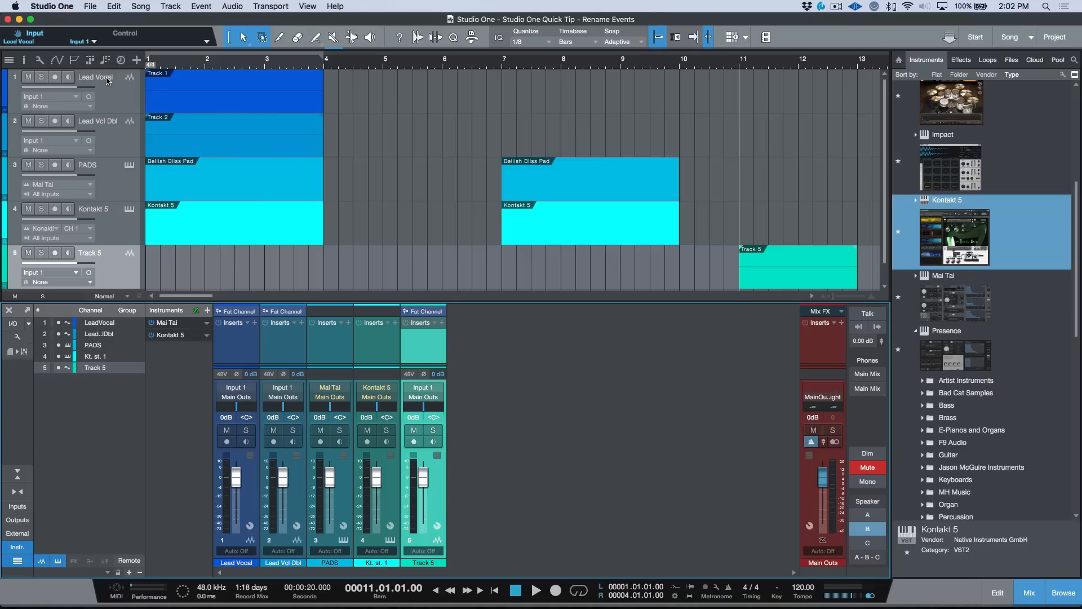
double_click(95, 77)
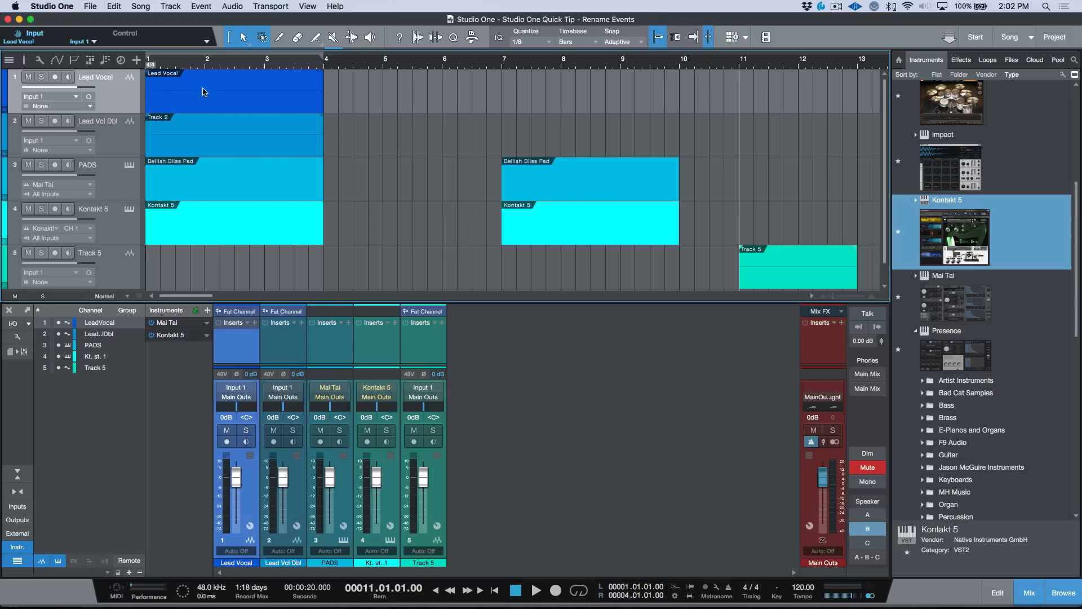
double_click(97, 120)
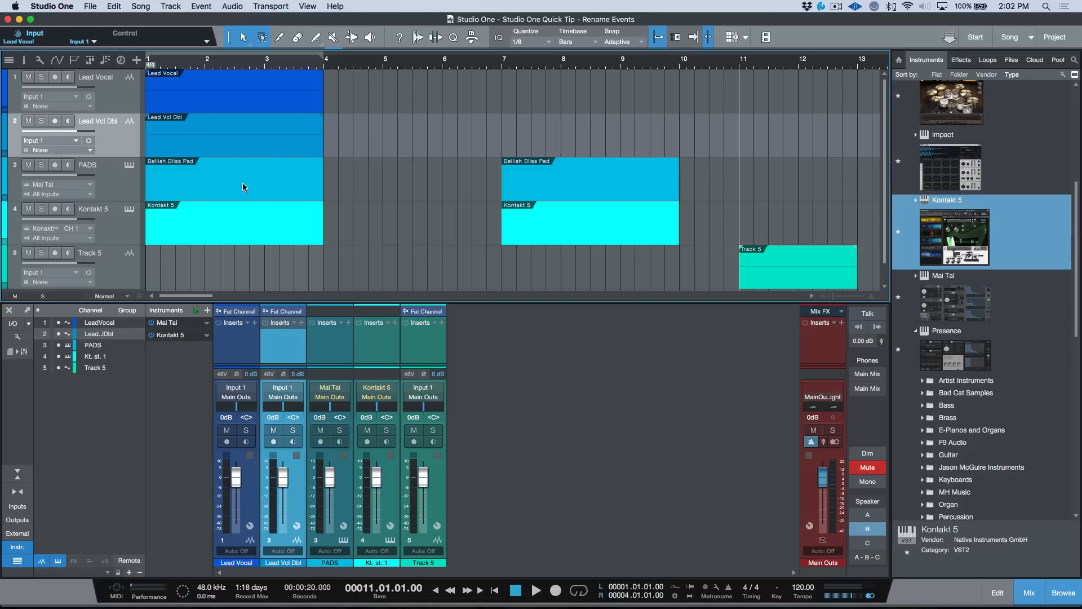
mouse_move(197, 188)
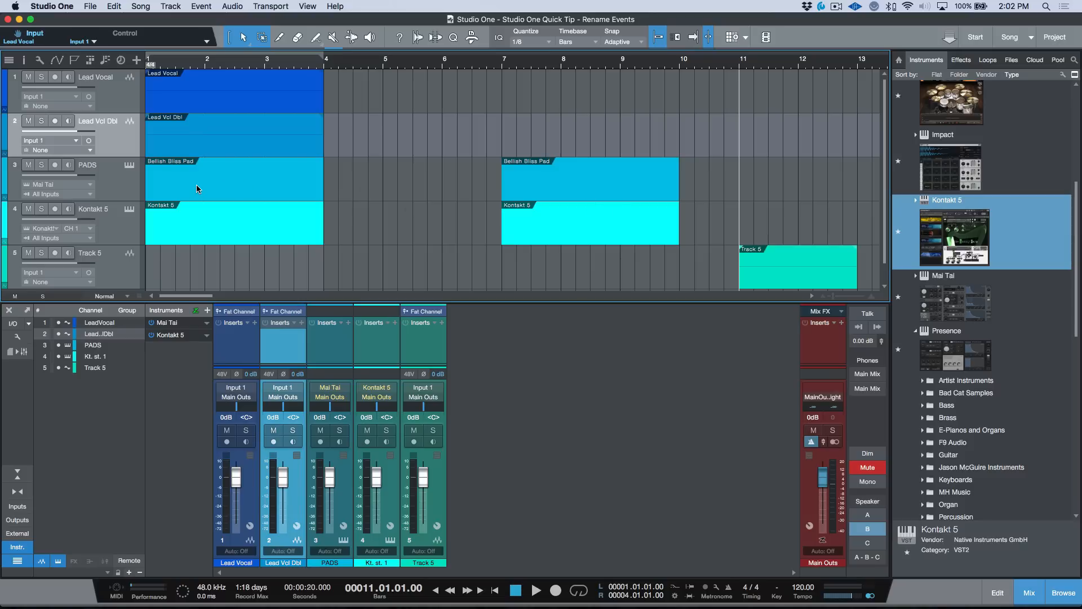
Name the PADS events PADS, and rename Kontakt 5 to Lead Synth with matching events.
double_click(87, 164)
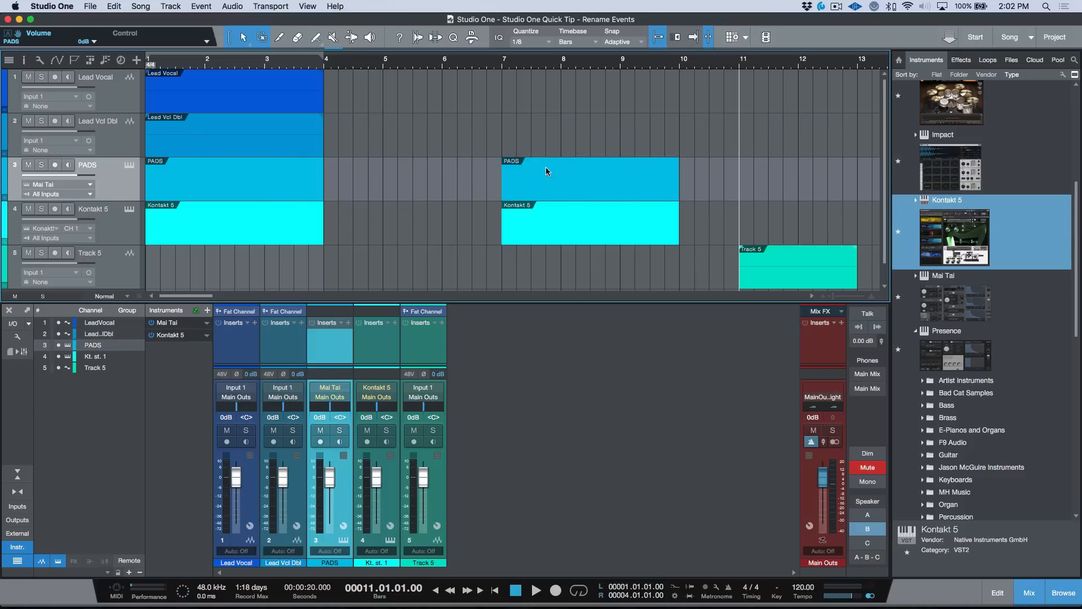
double_click(93, 209)
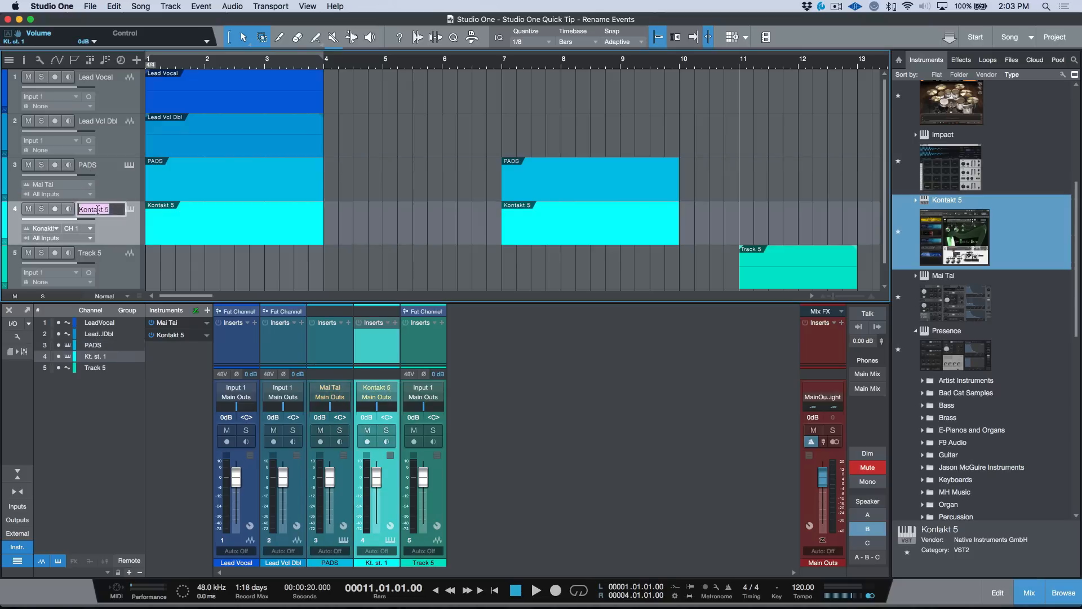
text(Lead Synth)
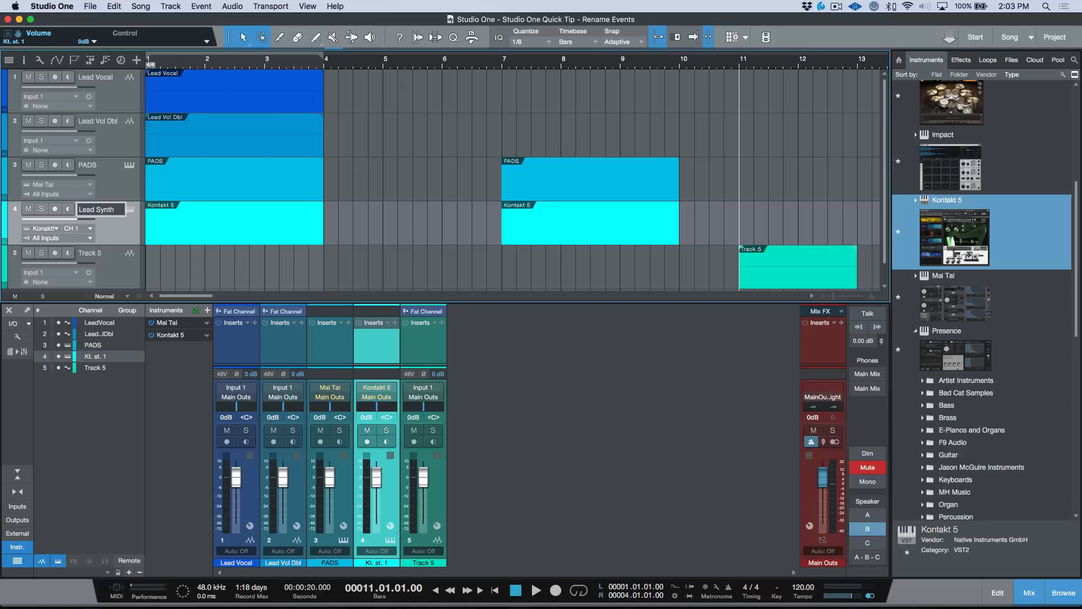
double_click(104, 209)
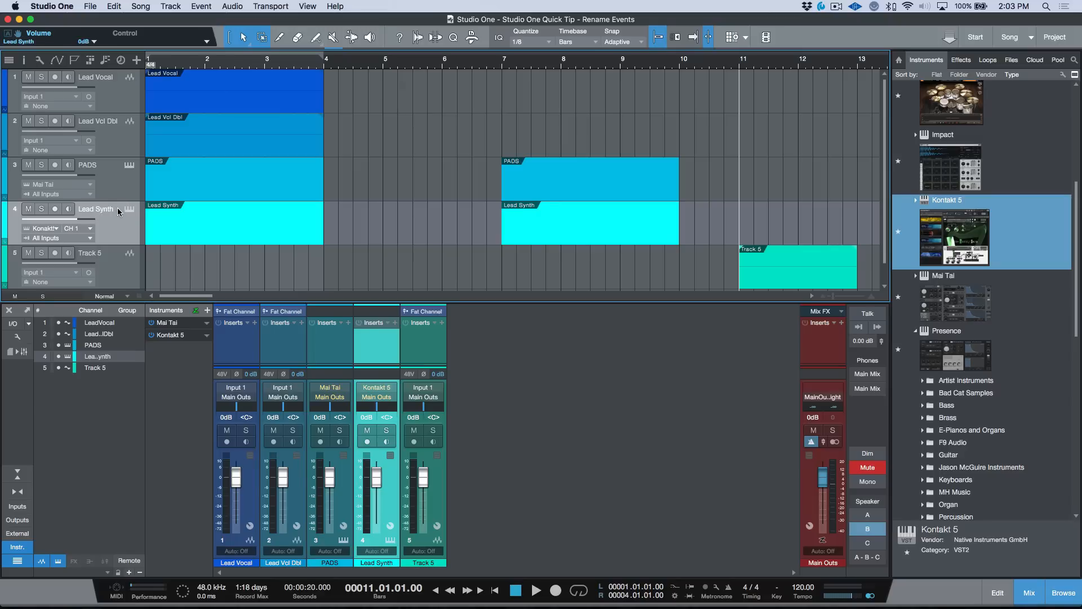
mouse_move(236, 109)
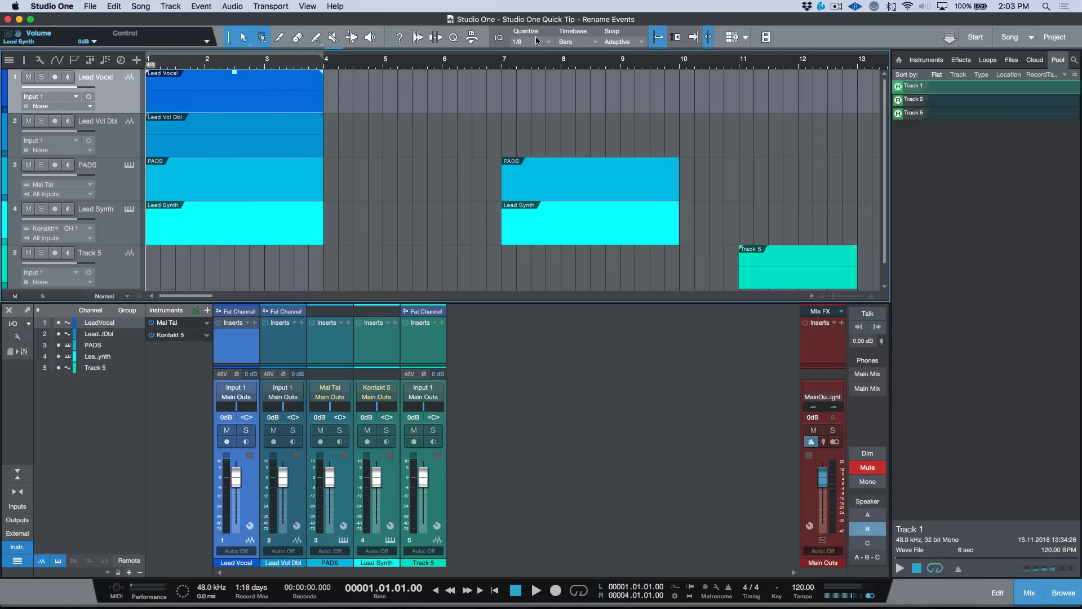
mouse_move(209, 102)
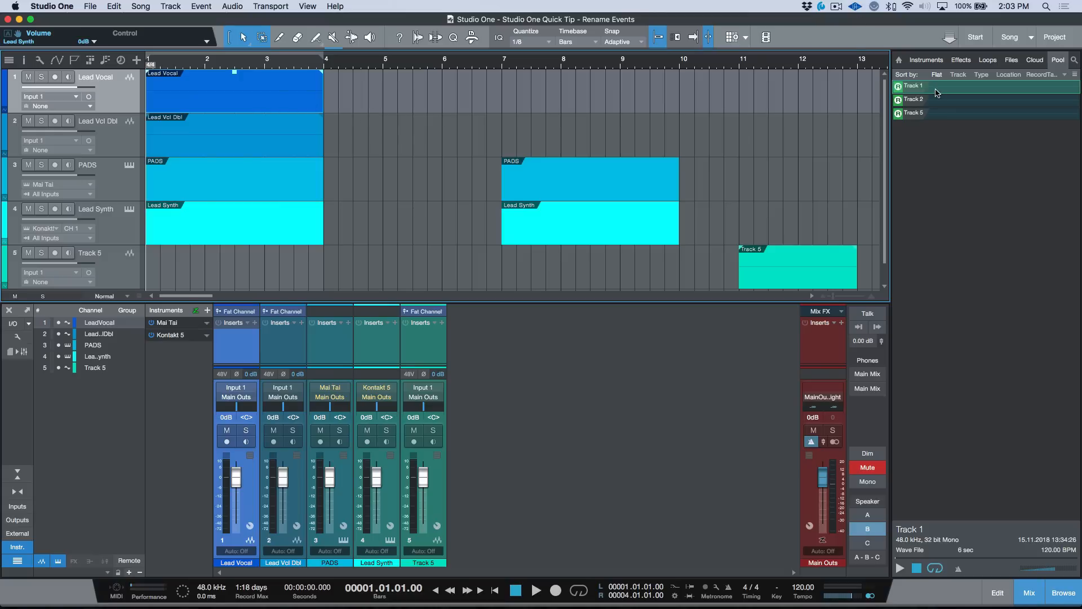
mouse_move(246, 88)
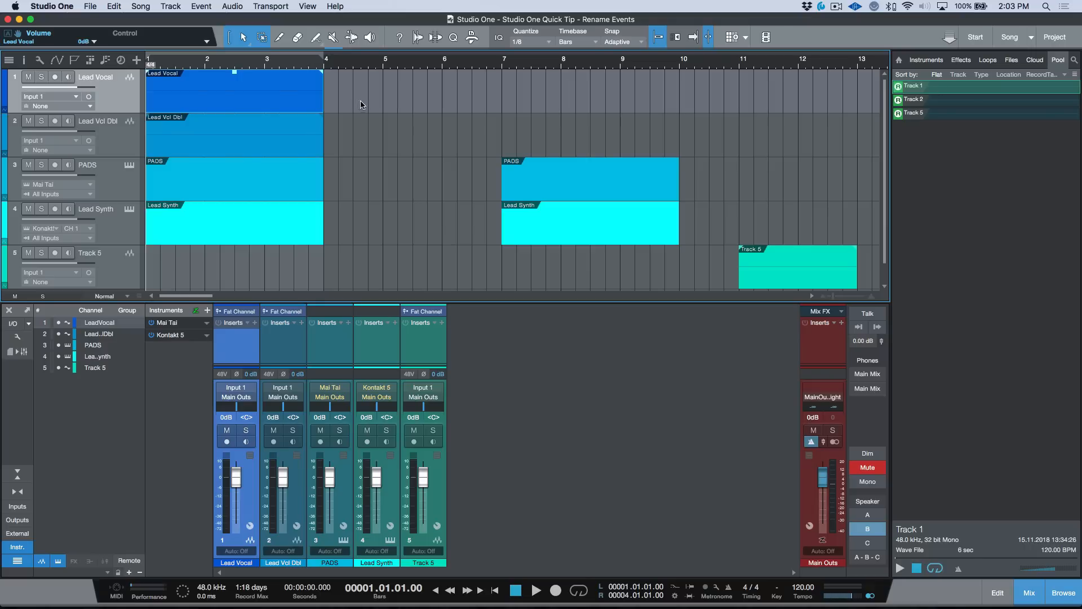
mouse_move(193, 100)
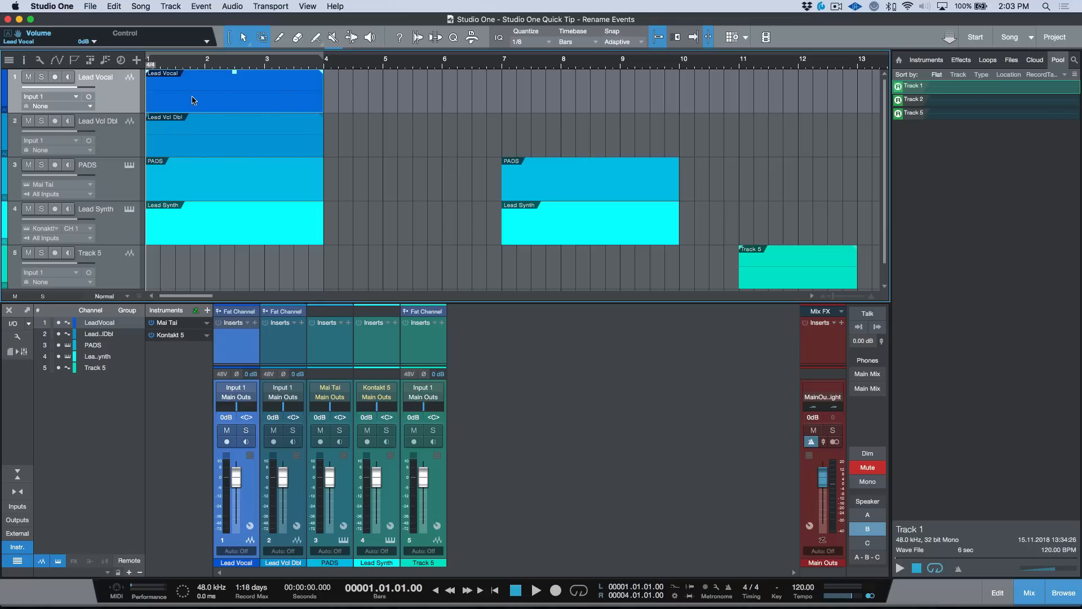
Begin renaming the Track 1 audio file in the Pool, then cancel, keeping its name.
double_click(97, 77)
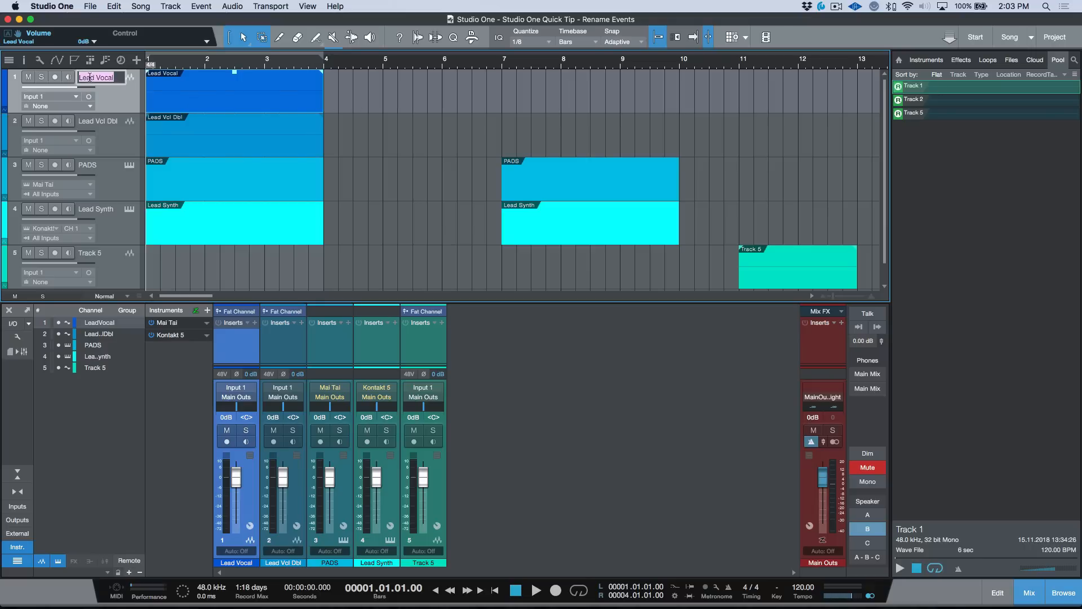
right_click(914, 86)
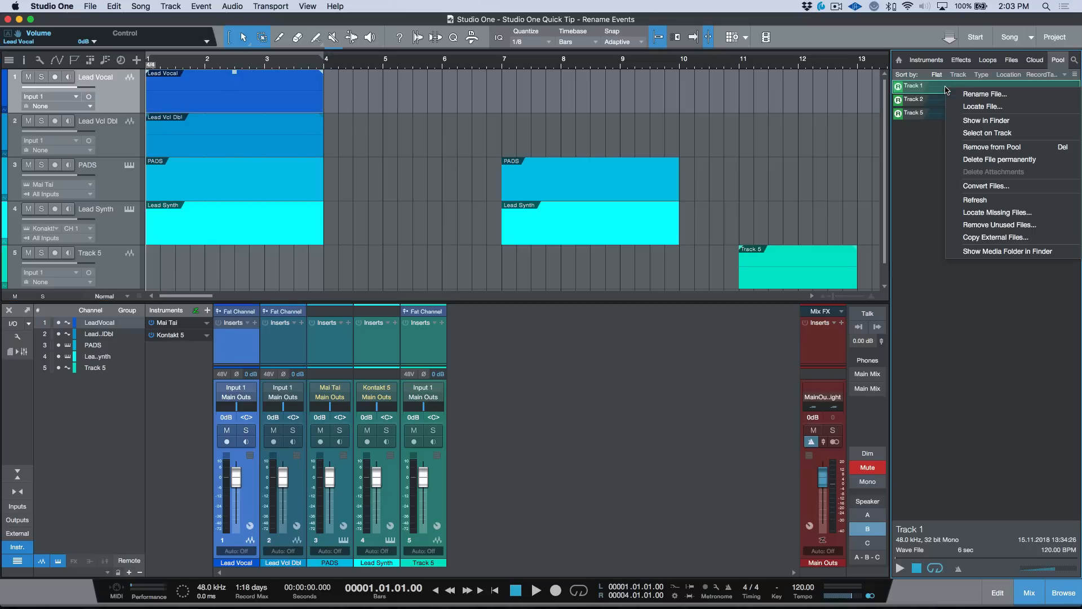
click(984, 92)
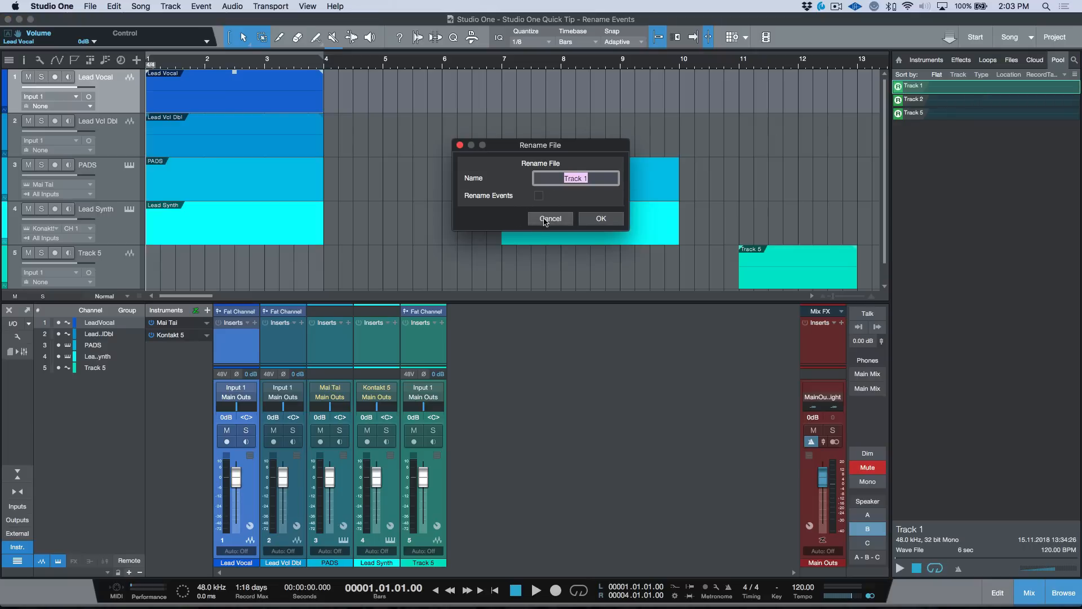
click(549, 218)
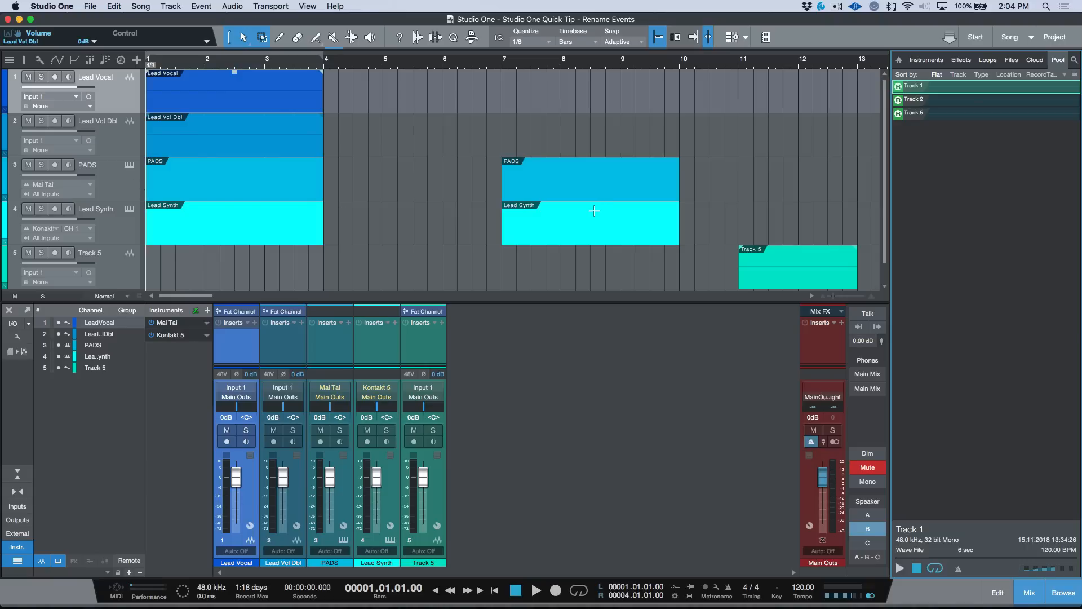
mouse_move(683, 279)
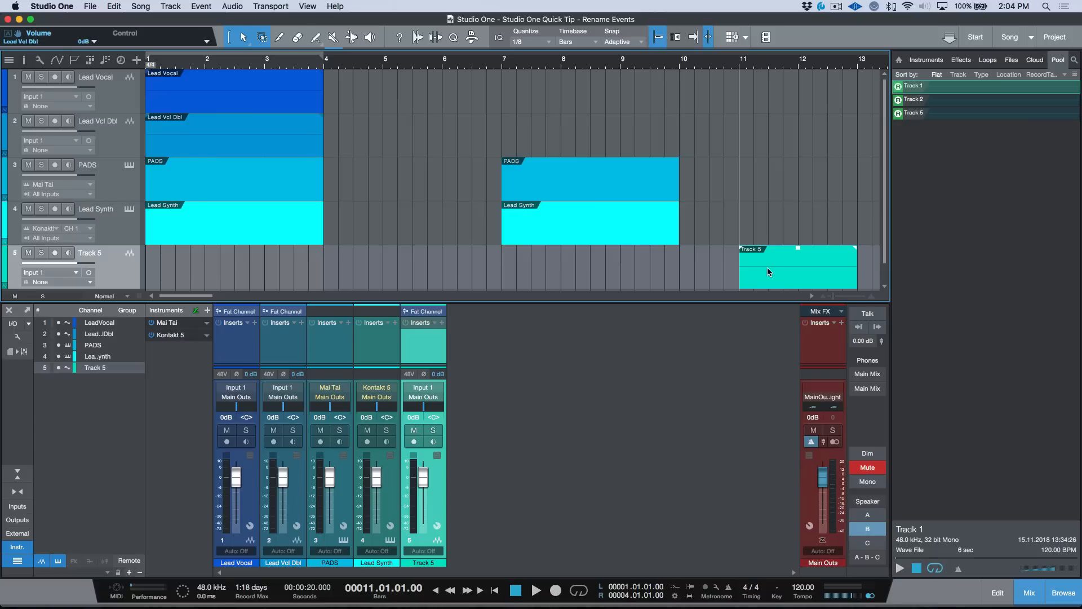
mouse_move(581, 70)
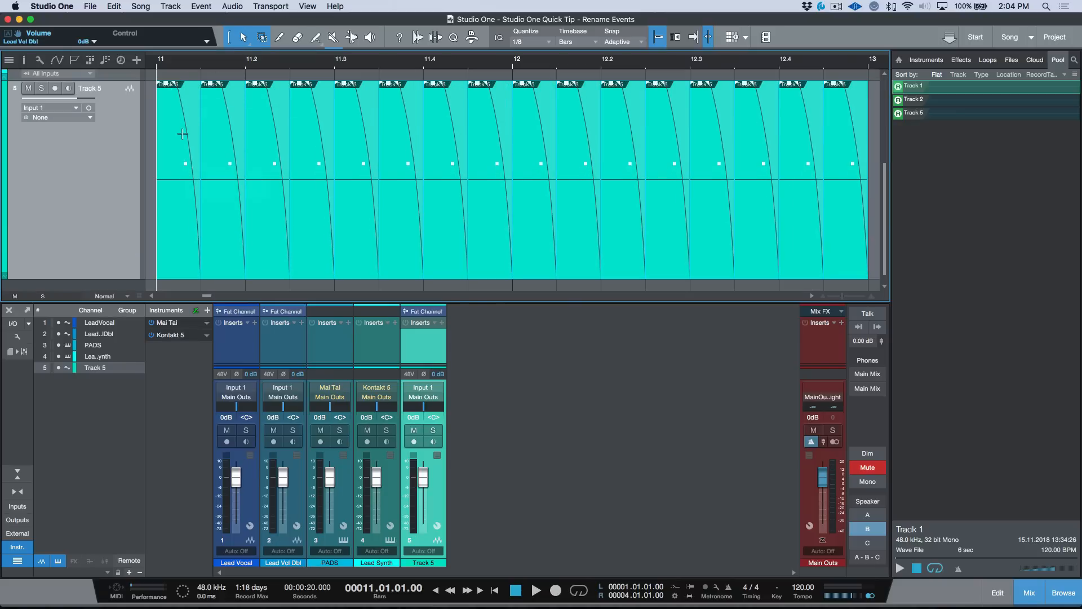
mouse_move(196, 135)
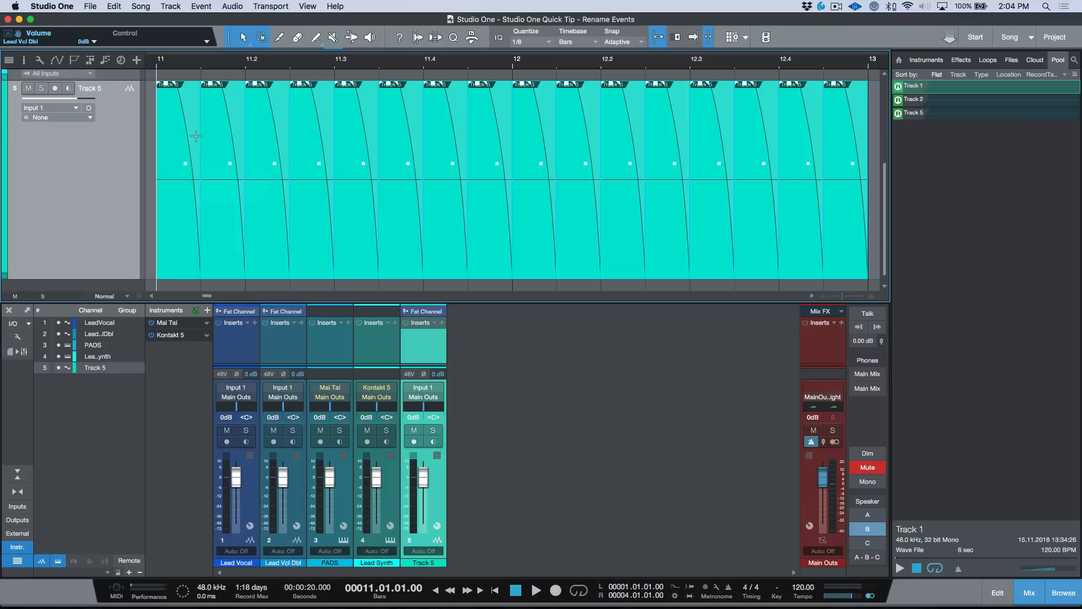
mouse_move(325, 194)
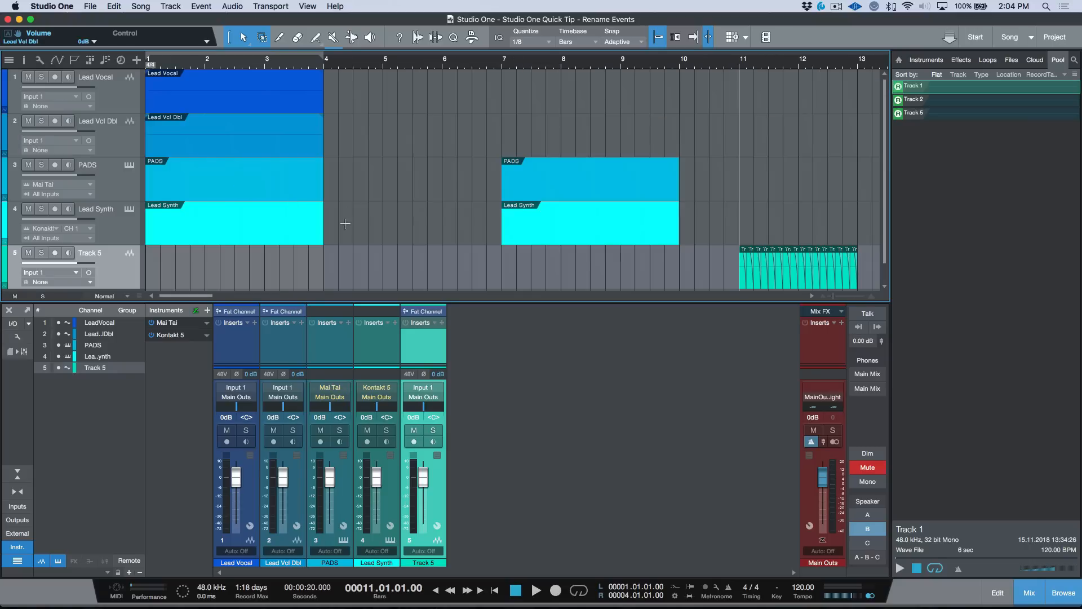
Rename the Track 5 track to Pop Snare so its sliced events take that name.
double_click(92, 252)
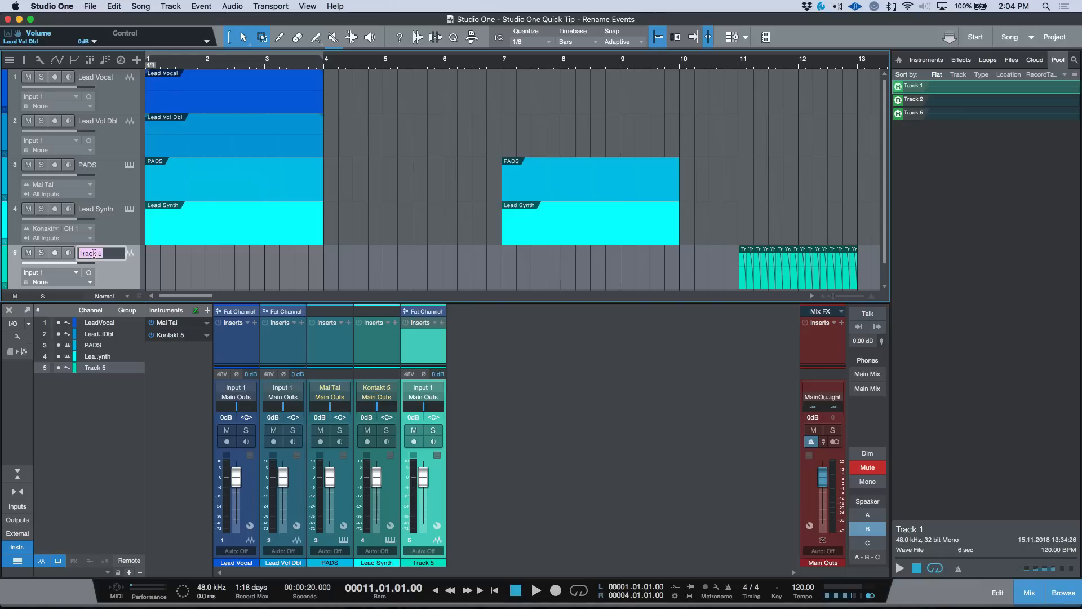
text(Pop Sn)
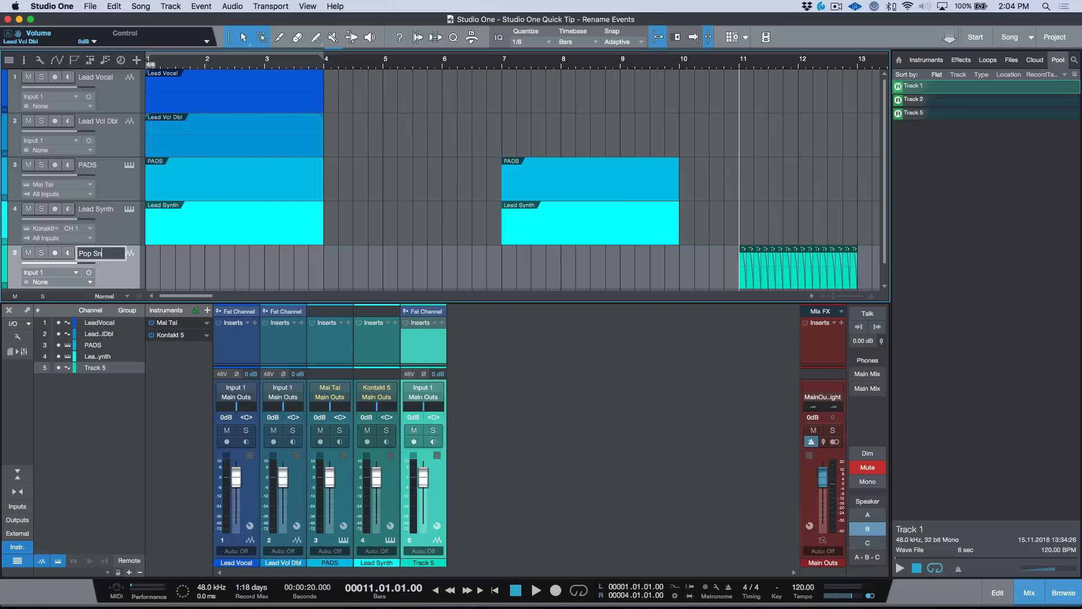
text(are)
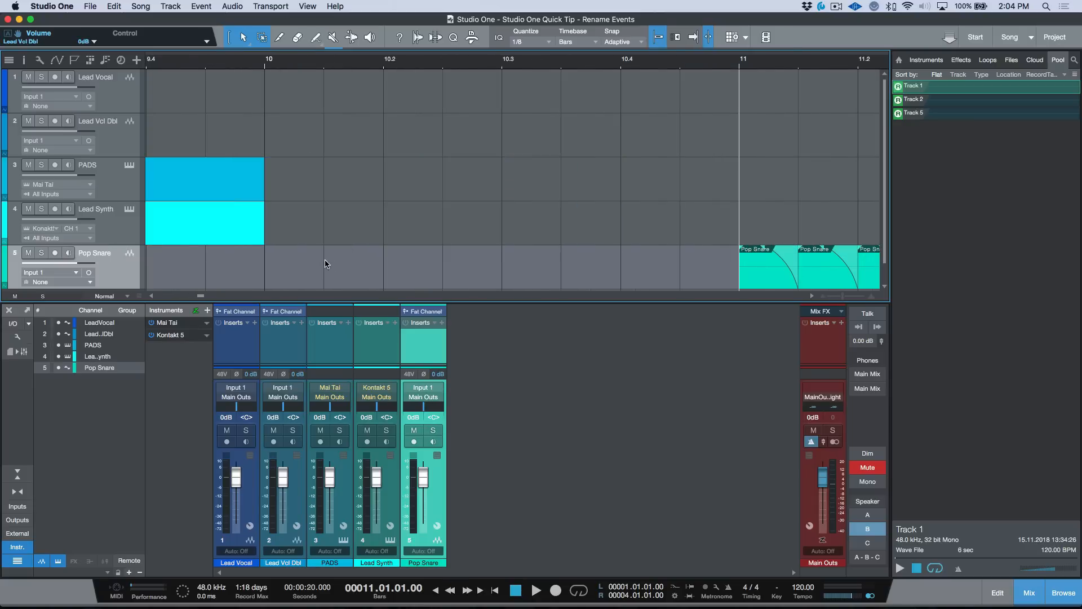
scroll(right, 3)
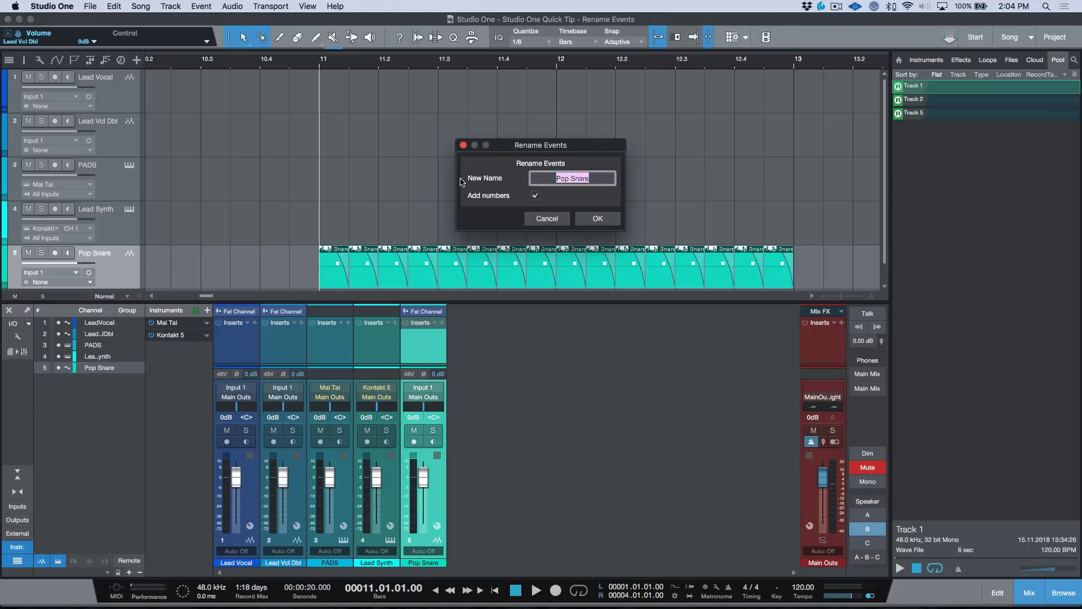
mouse_move(490, 184)
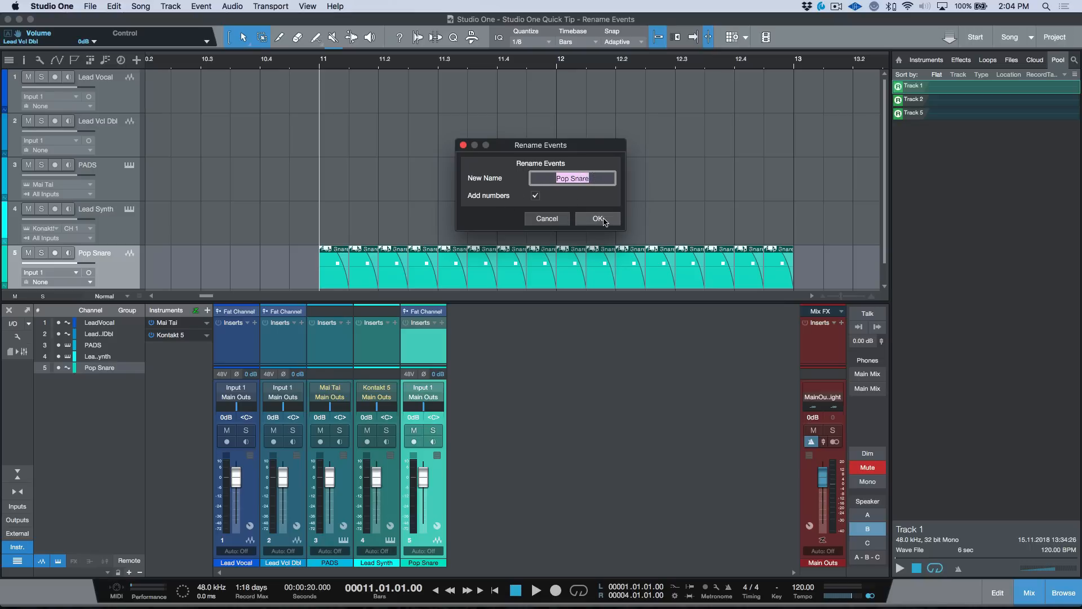
Number the snare slices Pop Snare(01) onward, then deselect them.
click(596, 218)
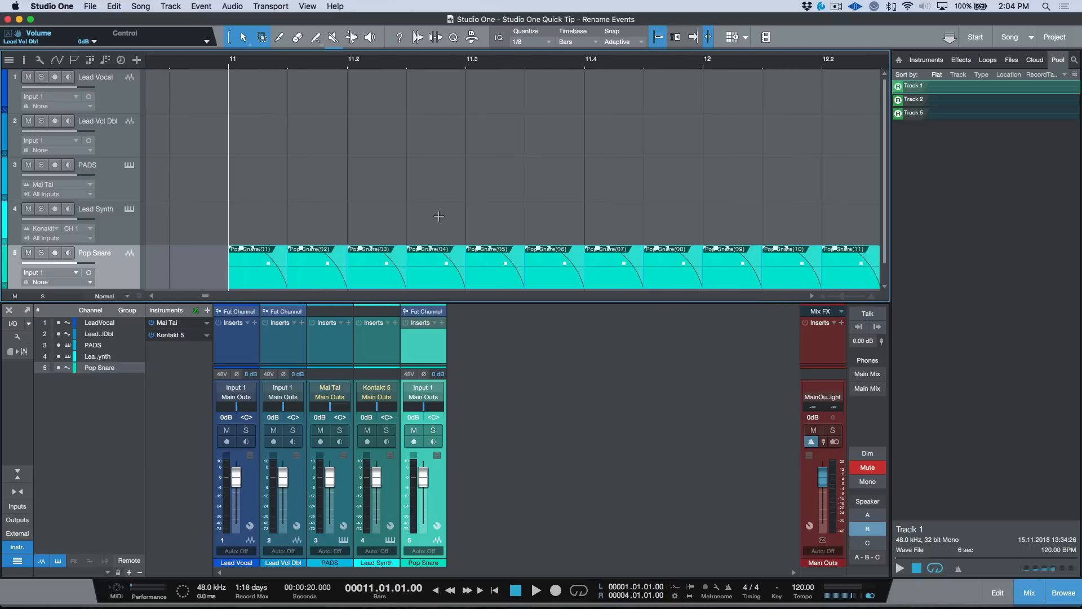
scroll(right, 3)
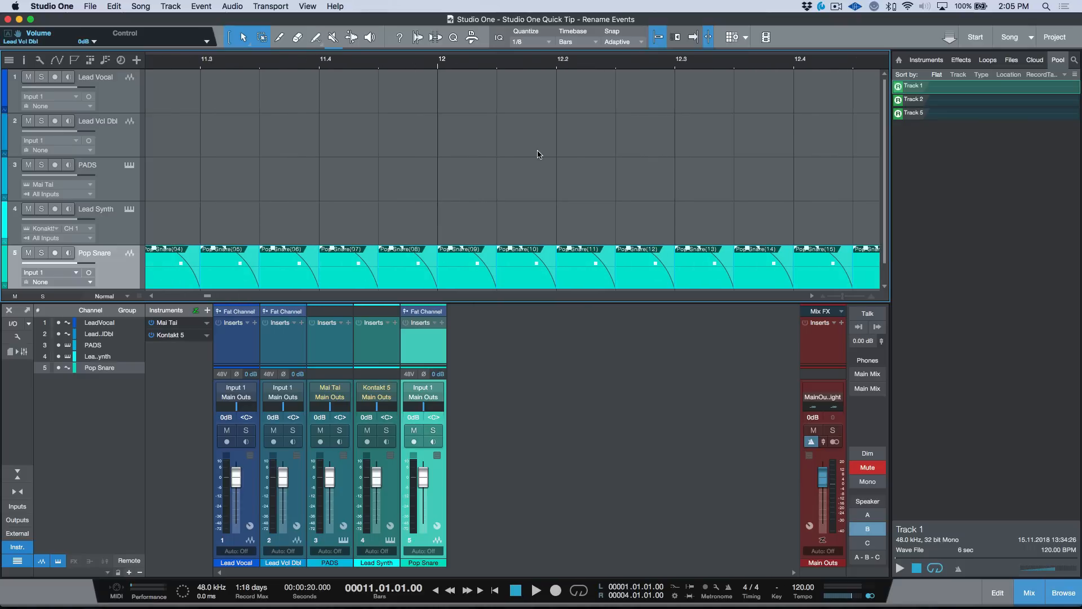
click(1011, 60)
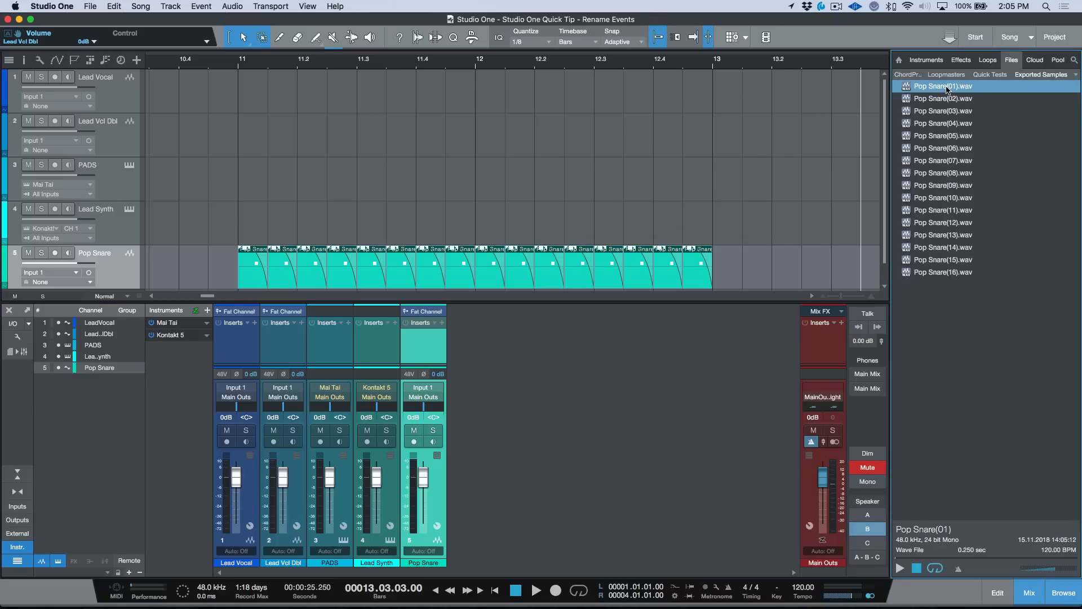
Select the Pop Snare(10) and Pop Snare(14) sample files in the file browser.
click(940, 197)
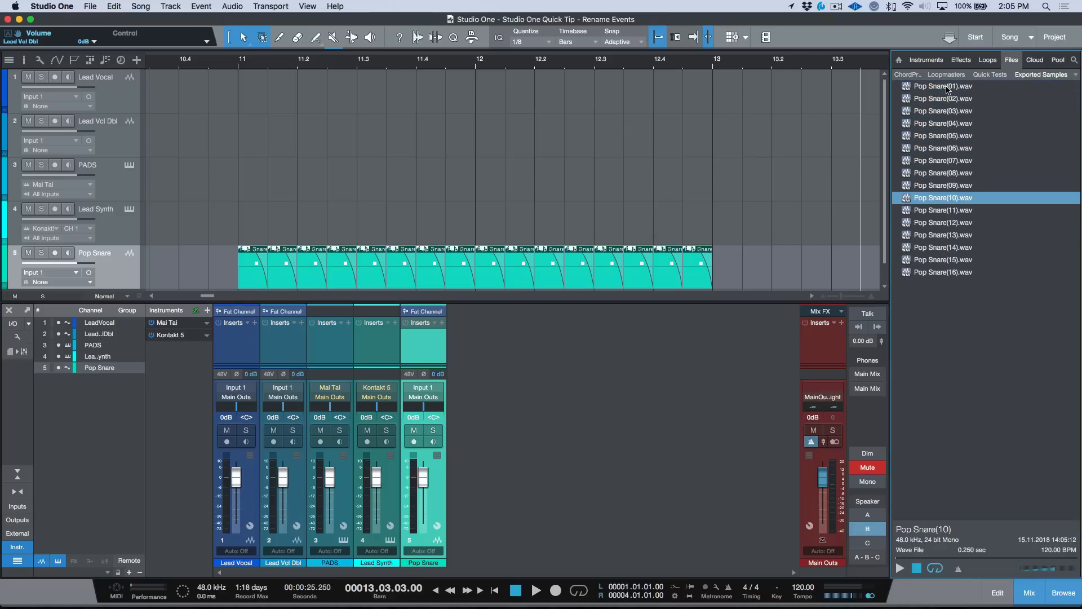
click(940, 246)
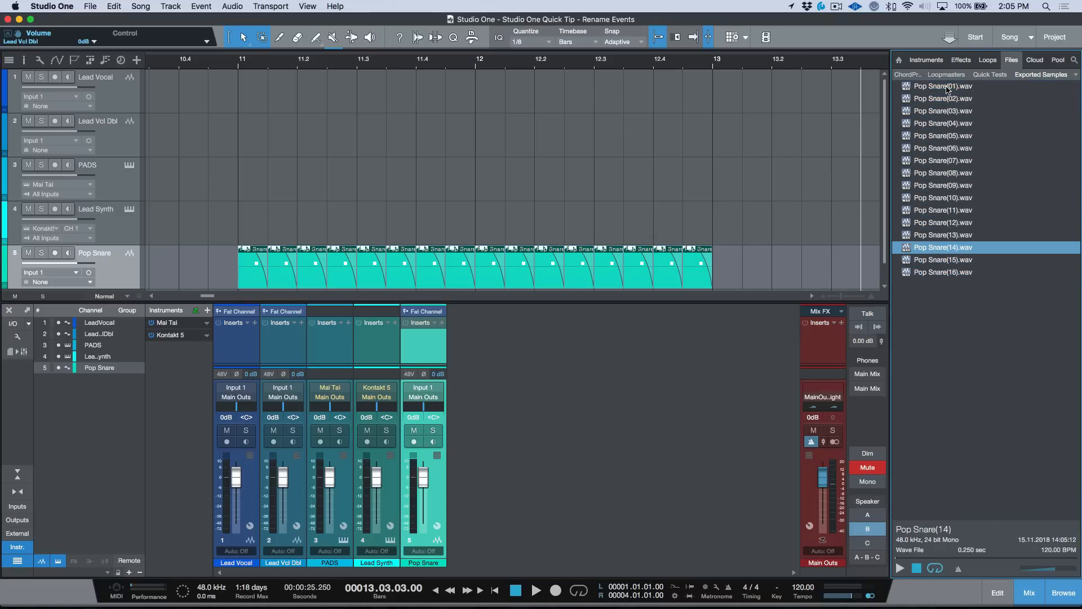
click(941, 197)
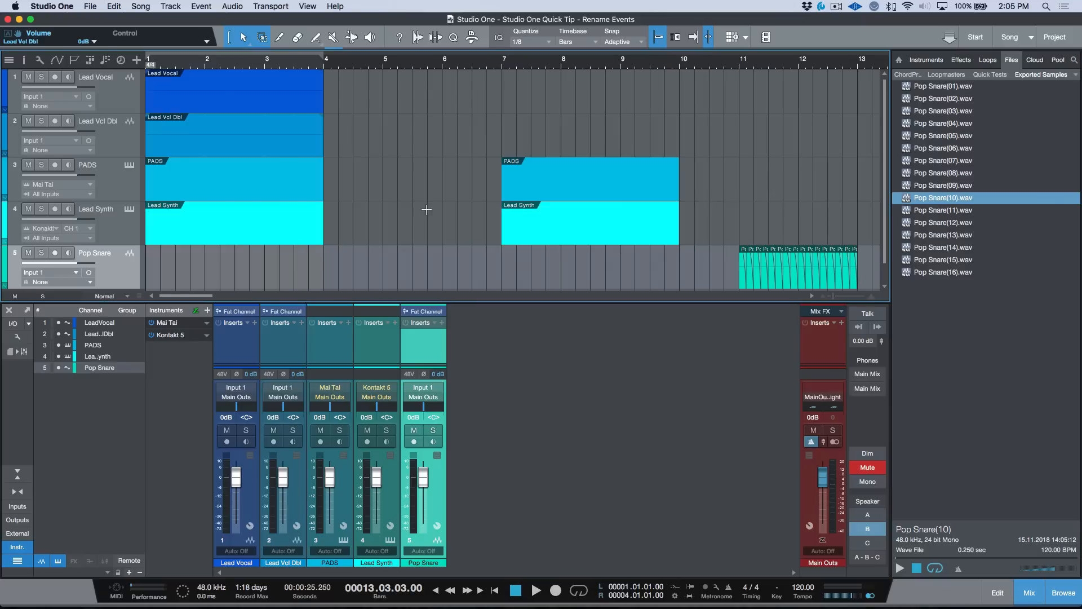
mouse_move(398, 200)
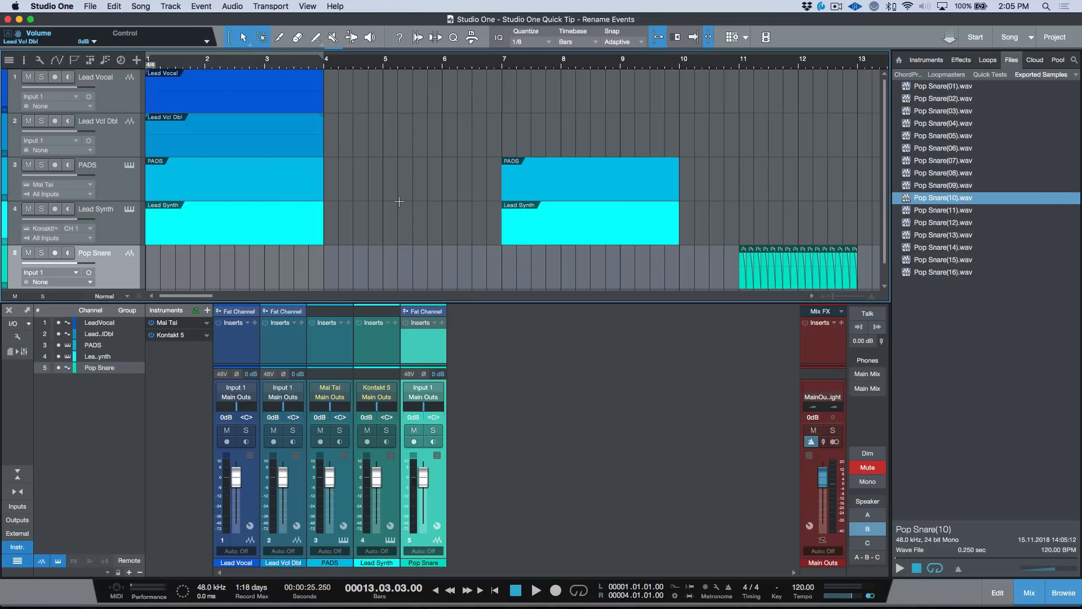
mouse_move(241, 121)
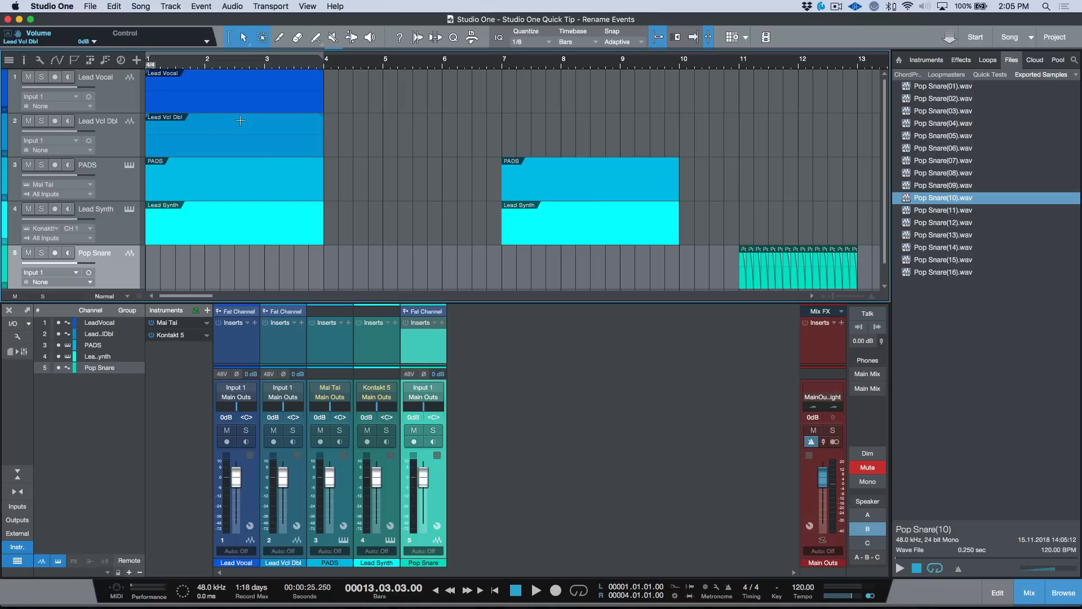
mouse_move(204, 185)
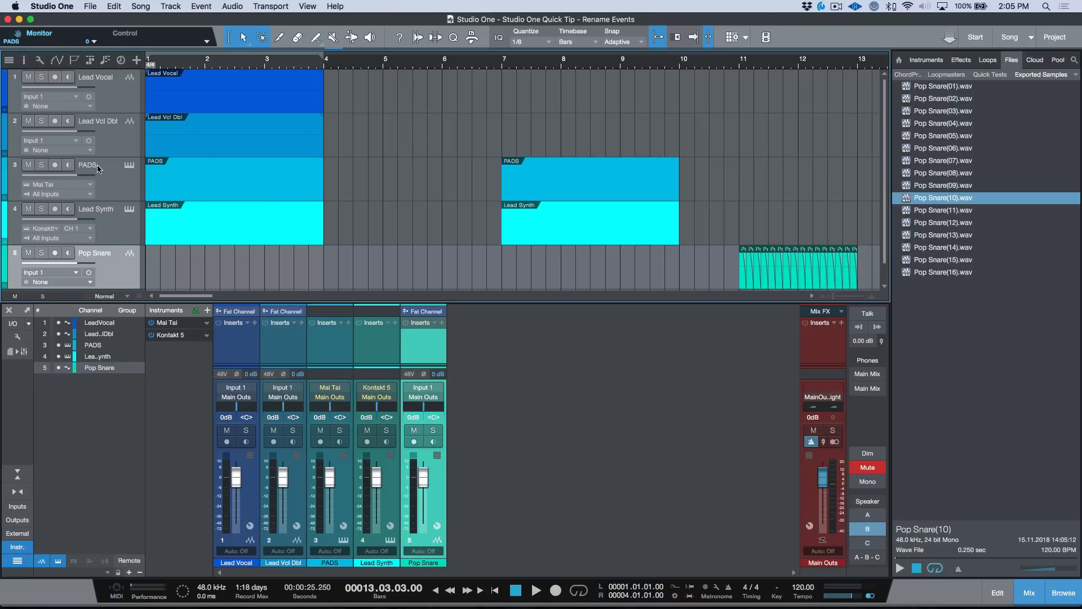
Rename the PADS track to AIRY PADS and reopen the name to check it.
double_click(88, 165)
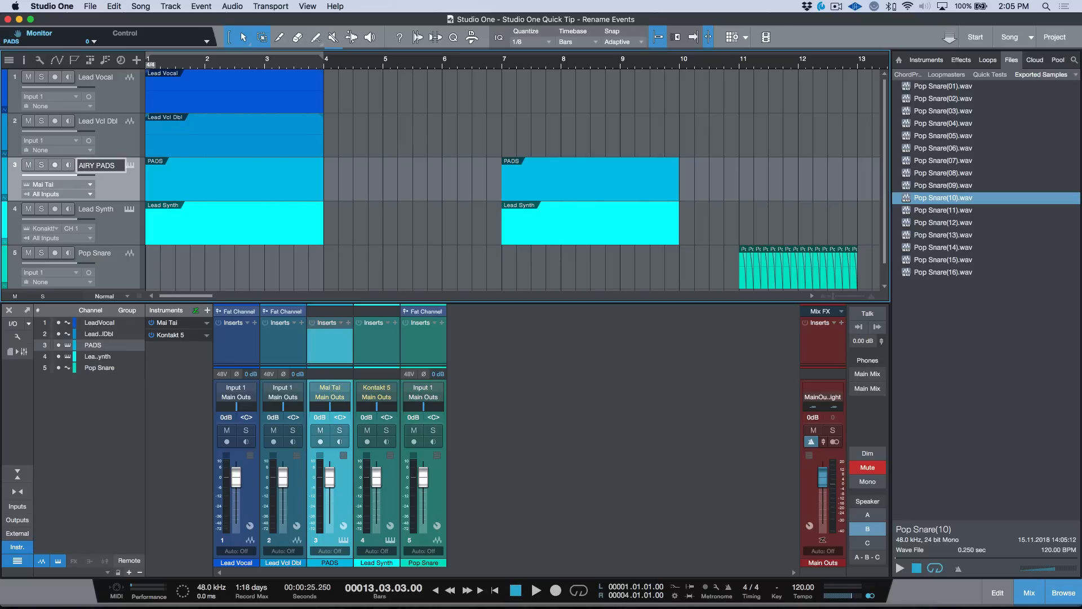
text(AIRY PADS)
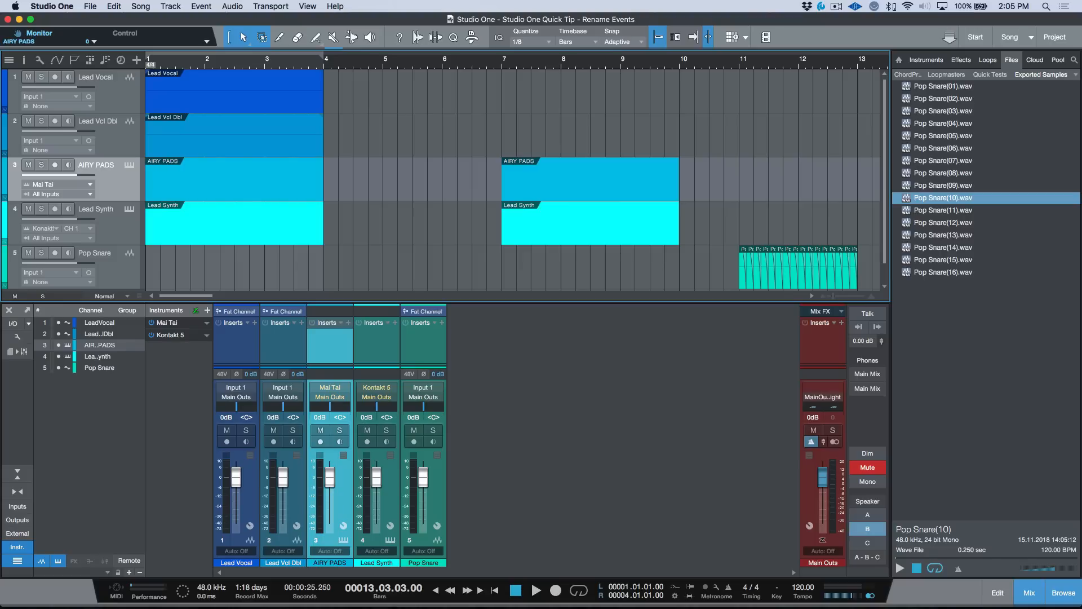
mouse_move(107, 134)
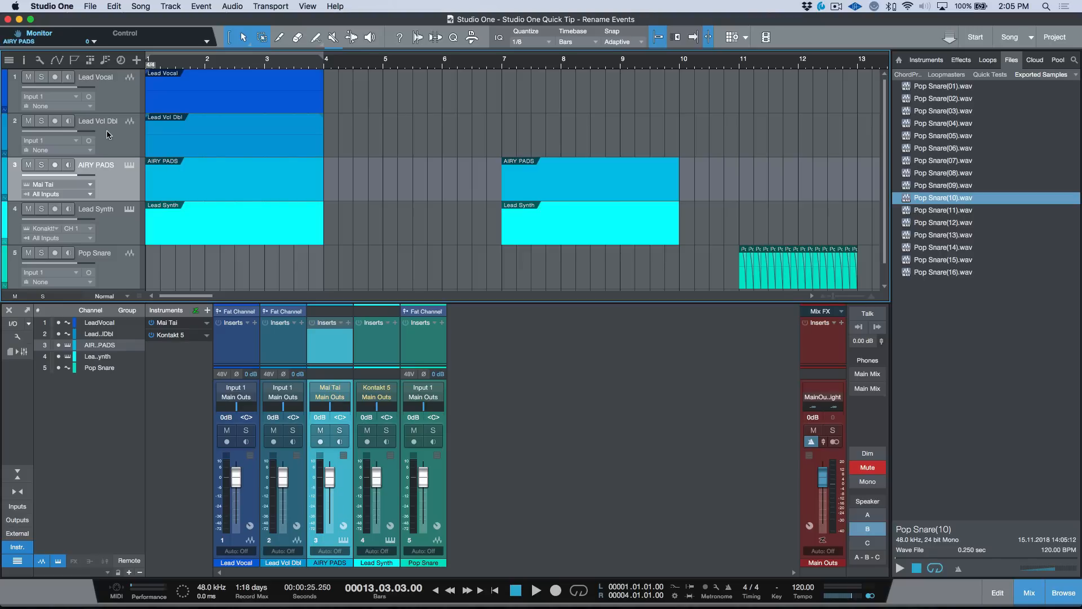
mouse_move(111, 167)
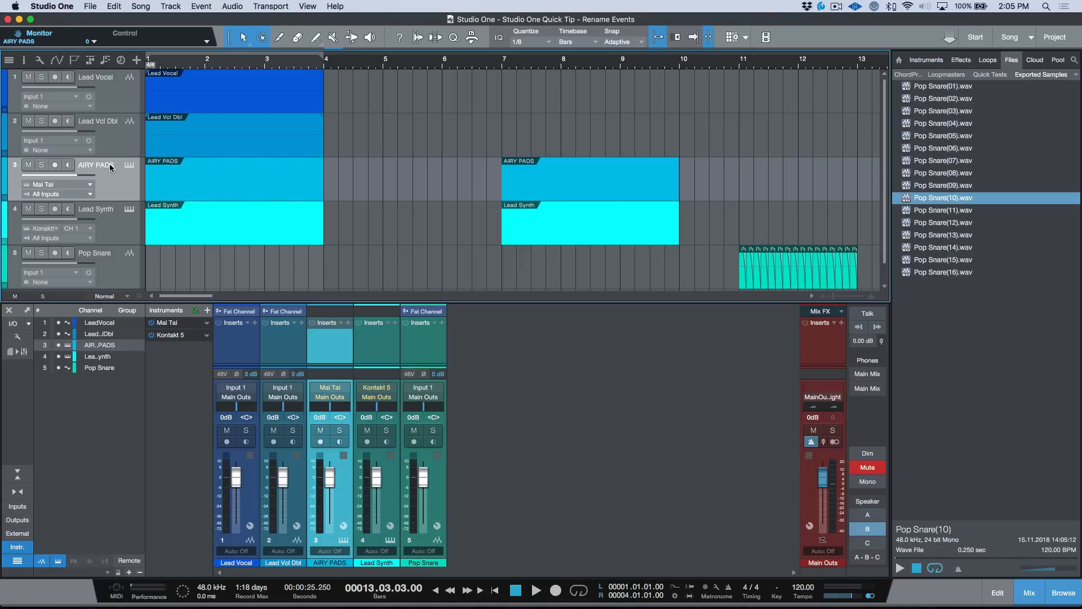
double_click(96, 165)
text(_)
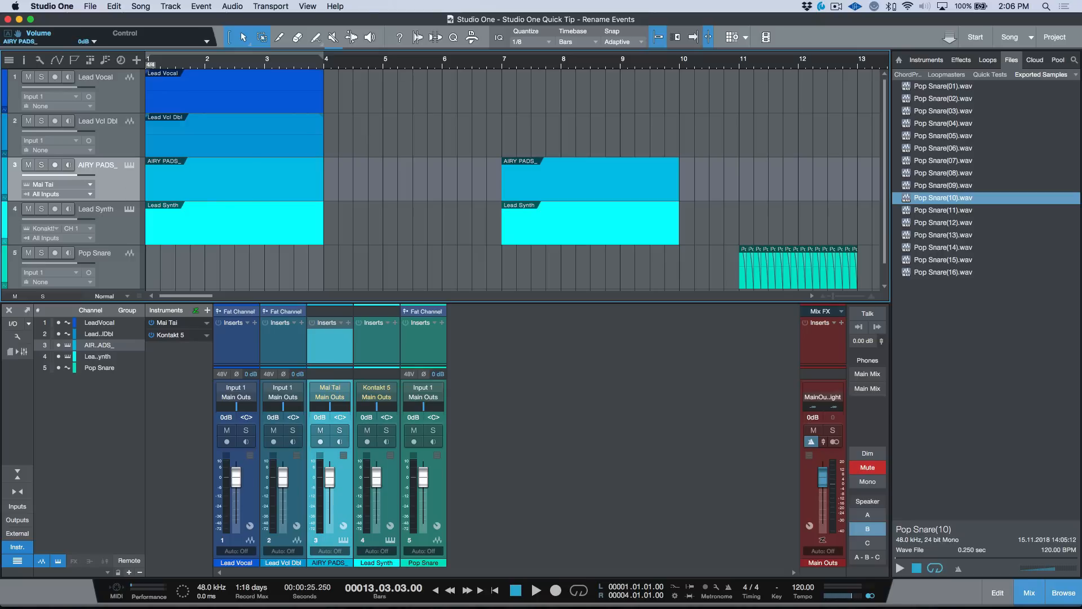
mouse_move(339, 177)
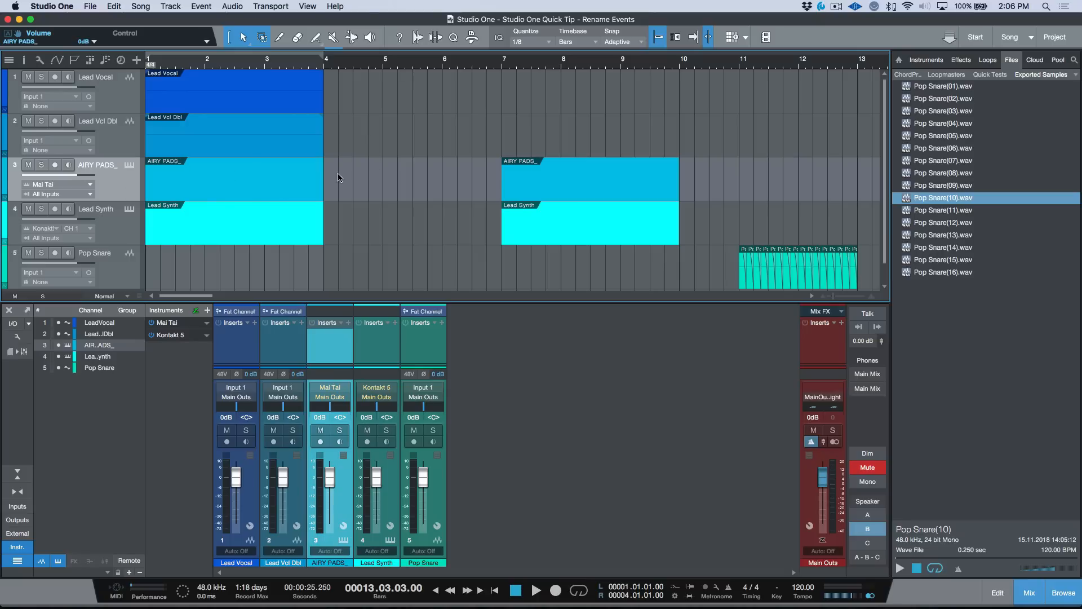
mouse_move(479, 253)
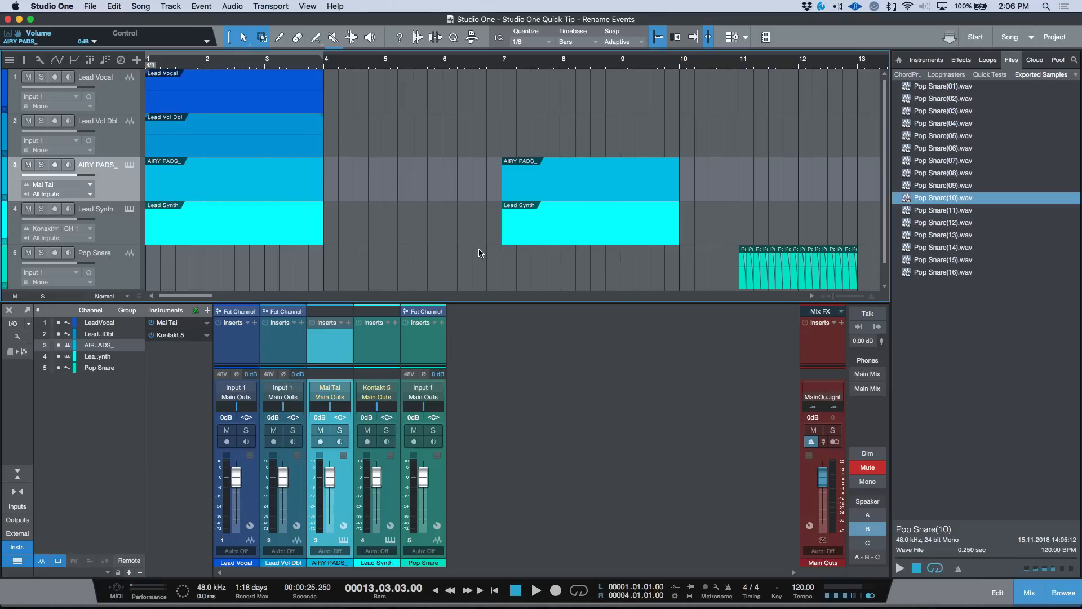